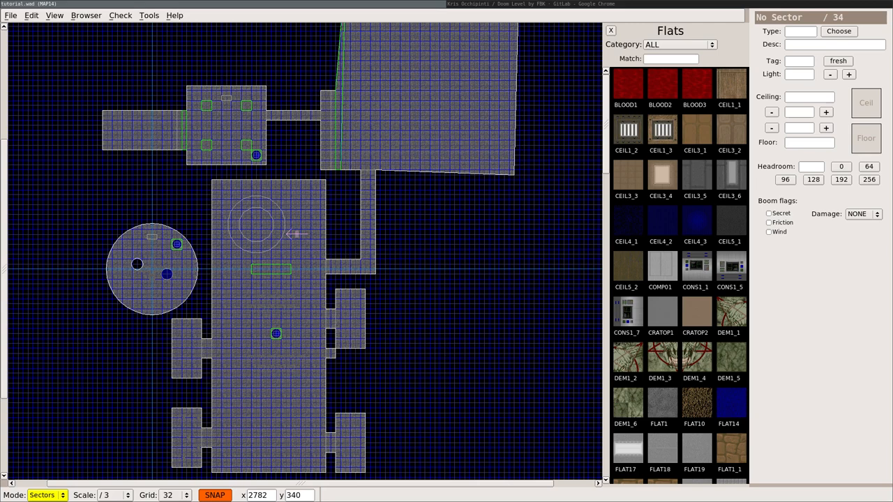
pyautogui.moveTo(537, 326)
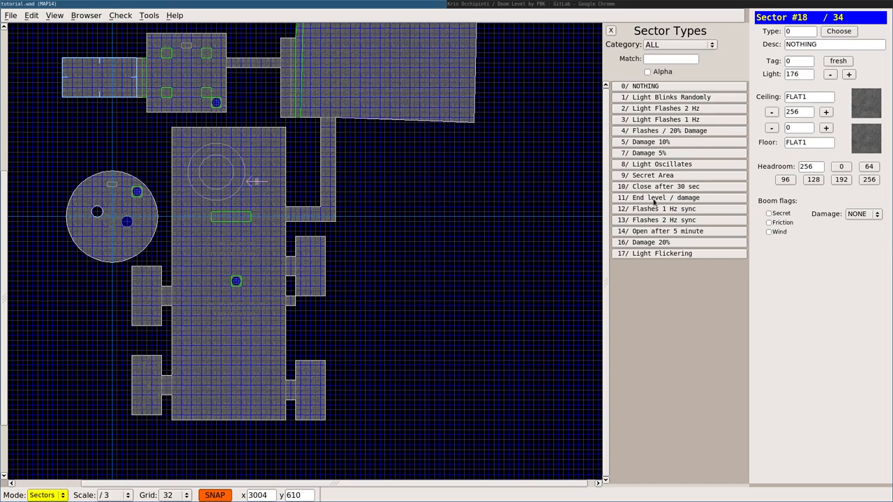
# Inspect the square room near the top, then start the map in Doom
pyautogui.click(188, 73)
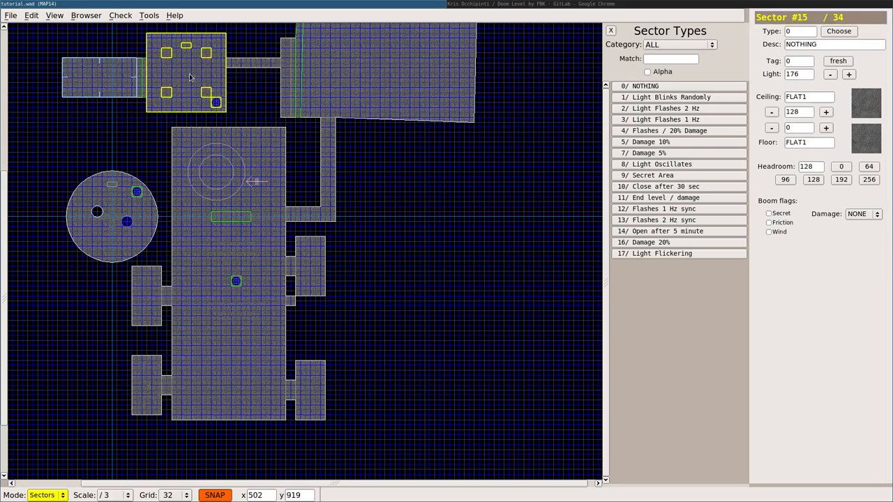
pyautogui.click(115, 226)
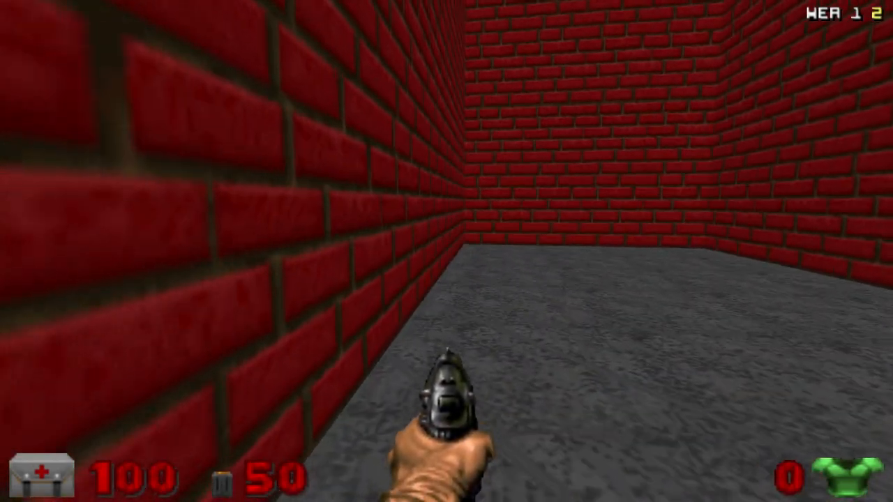
# Walk the player around the red-brick test room
pyautogui.press('w')
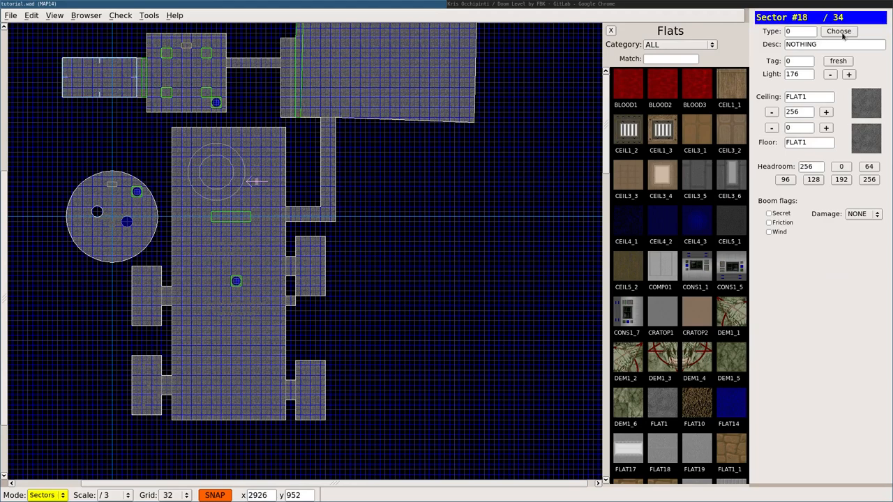
# Give the room the End level / damage sector type
pyautogui.click(838, 30)
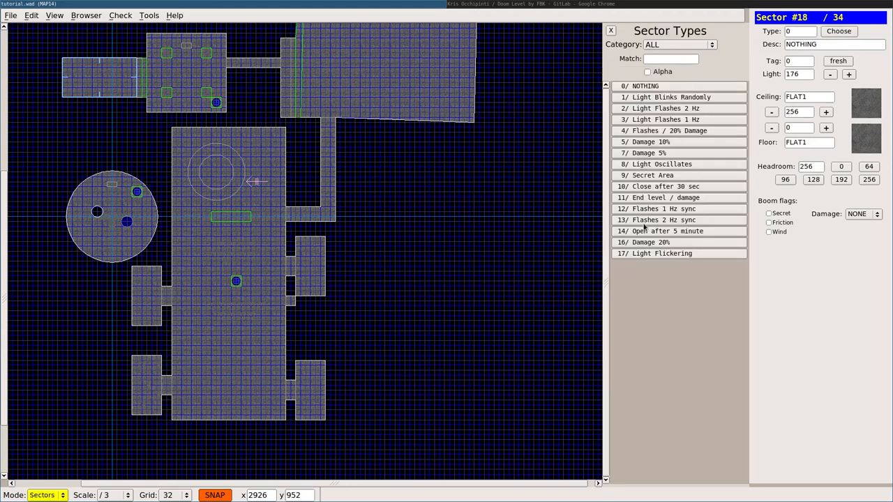
pyautogui.click(661, 197)
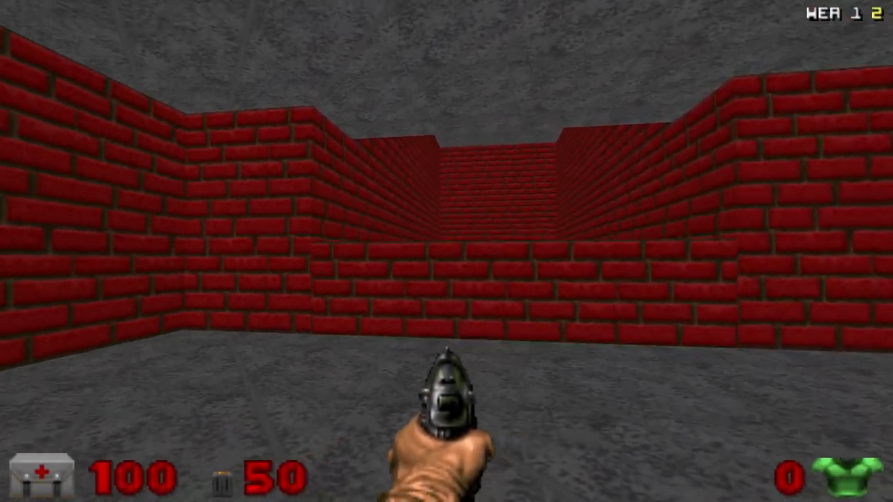
# Walk into the damage sector until health reaches 1, then quit the game
pyautogui.press('w')
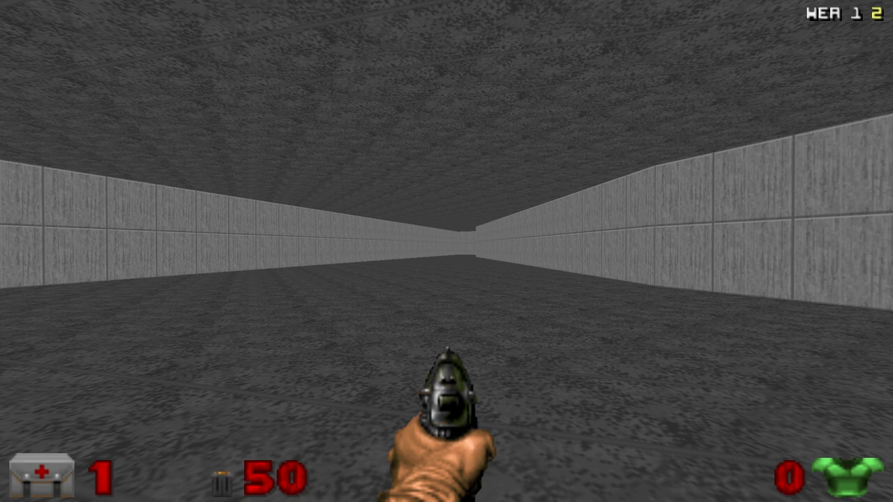
pyautogui.press('Escape')
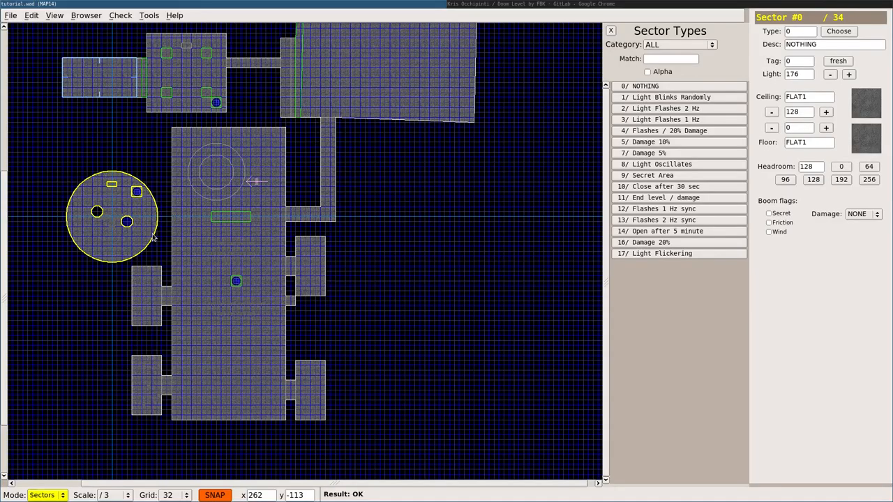
# Confirm sector #18 has Type 11 End level / damage, then clear the selection
pyautogui.click(98, 70)
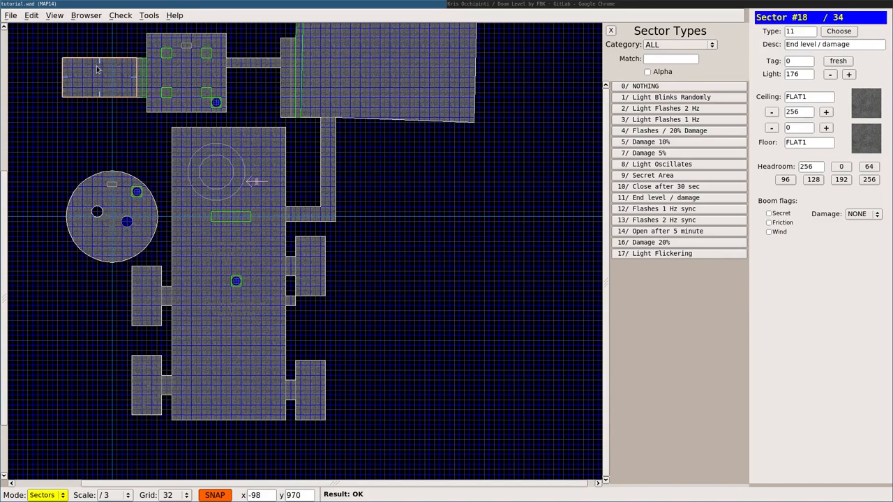
pyautogui.moveTo(113, 82)
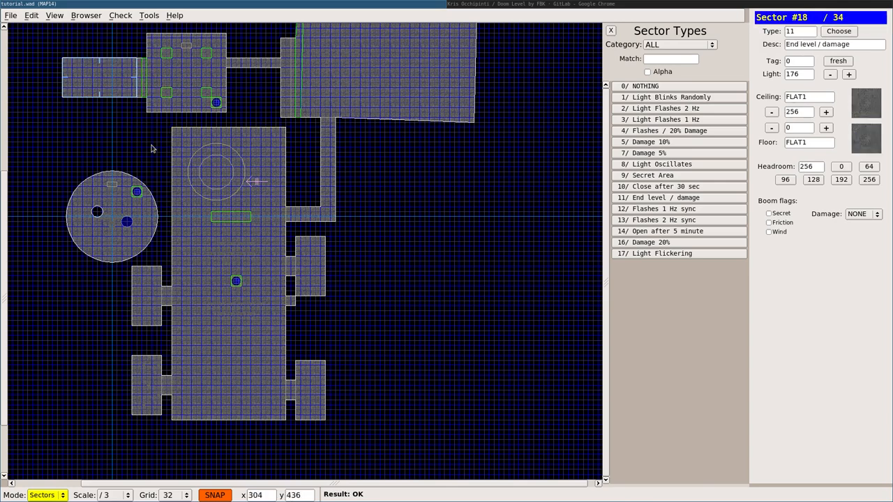
pyautogui.click(185, 70)
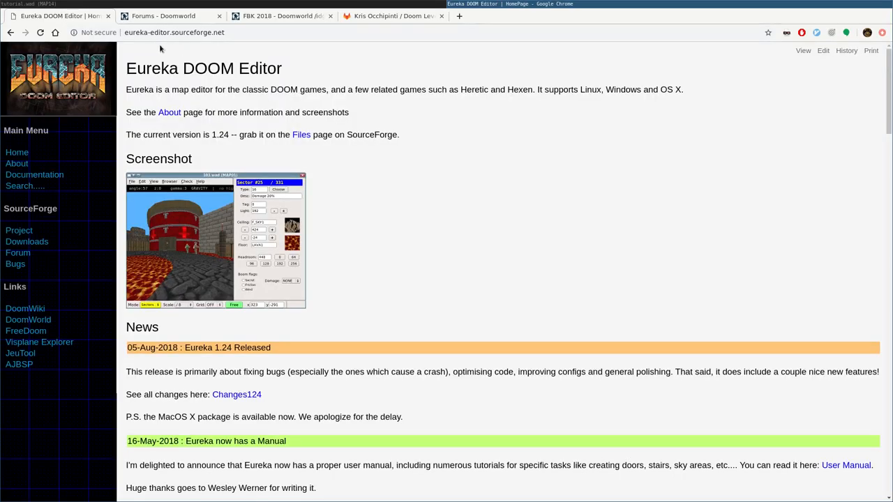
pyautogui.moveTo(176, 46)
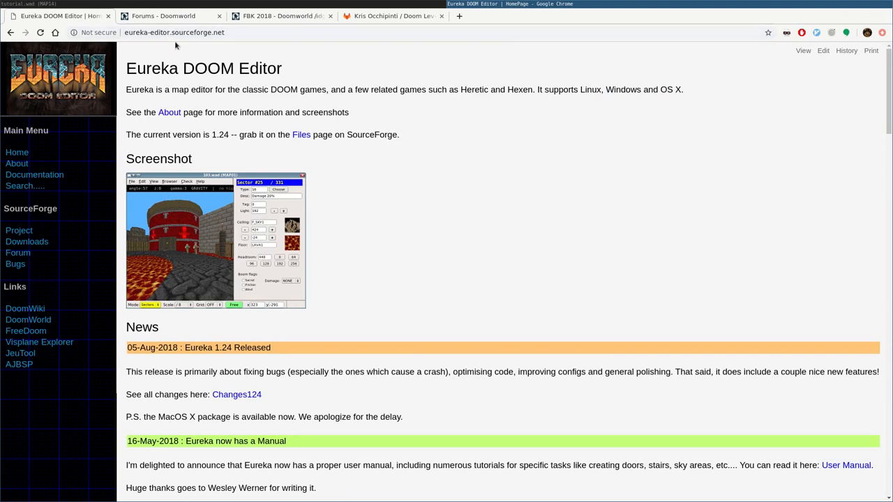
pyautogui.moveTo(237, 49)
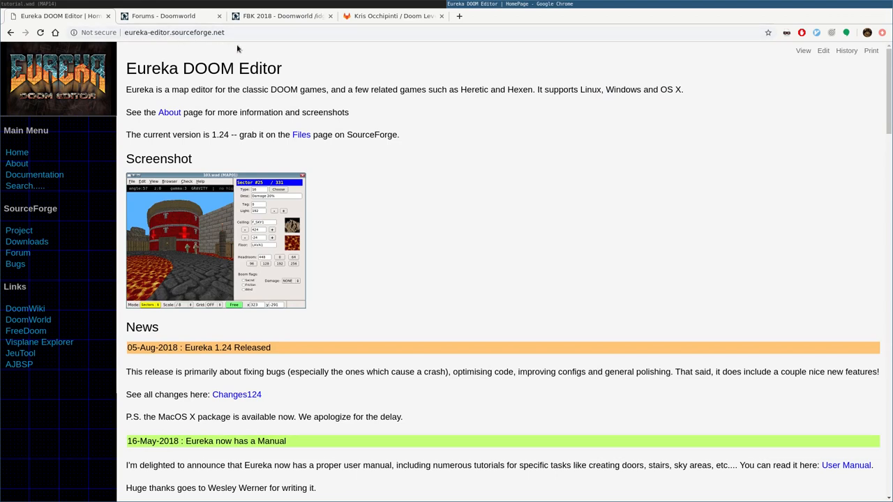
pyautogui.moveTo(234, 48)
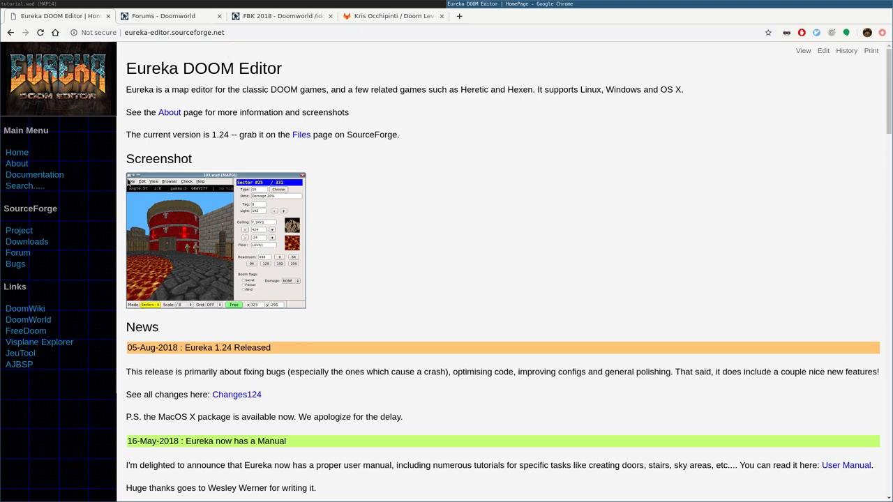
# Browse the Eureka documentation page and home page, then switch to Doomworld forums
pyautogui.click(34, 174)
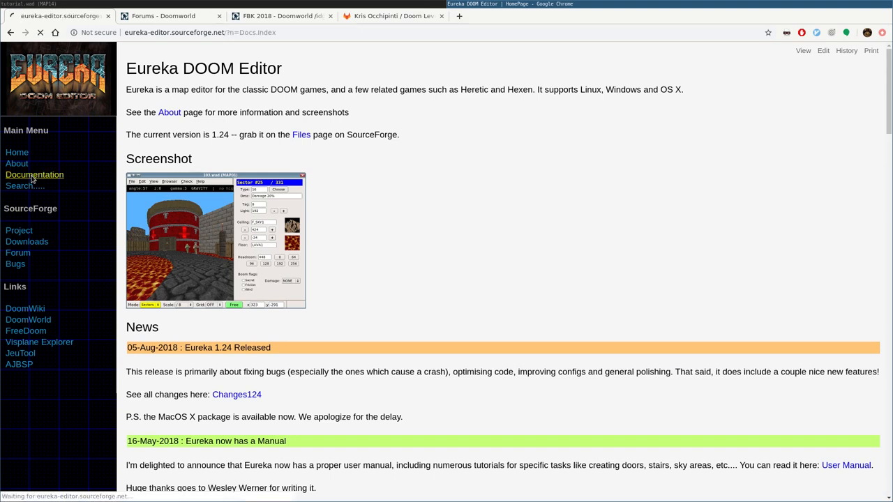
pyautogui.click(34, 175)
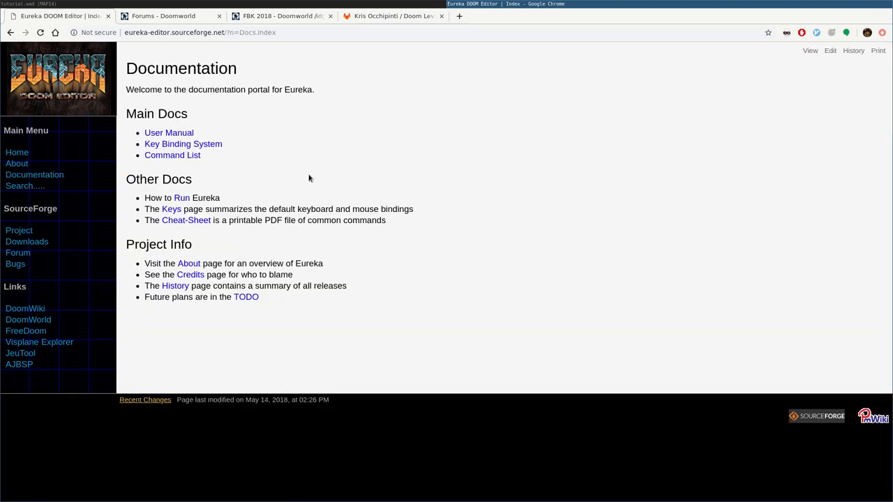
pyautogui.moveTo(225, 434)
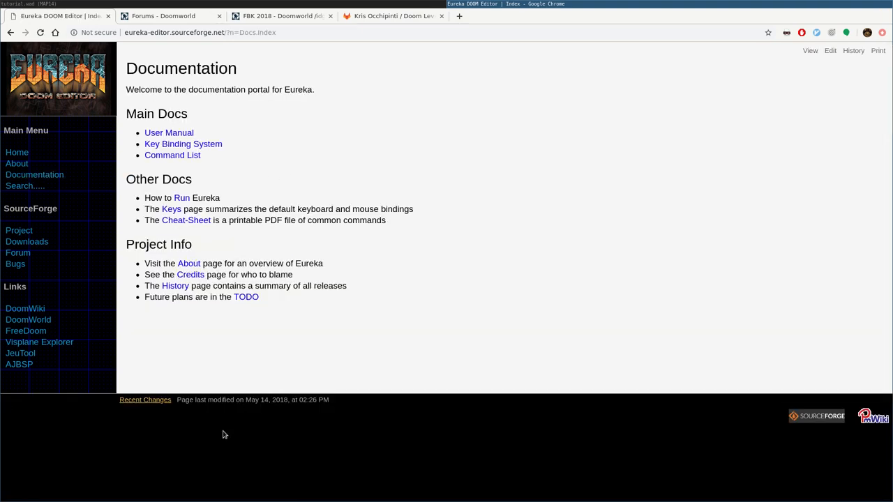
pyautogui.moveTo(272, 410)
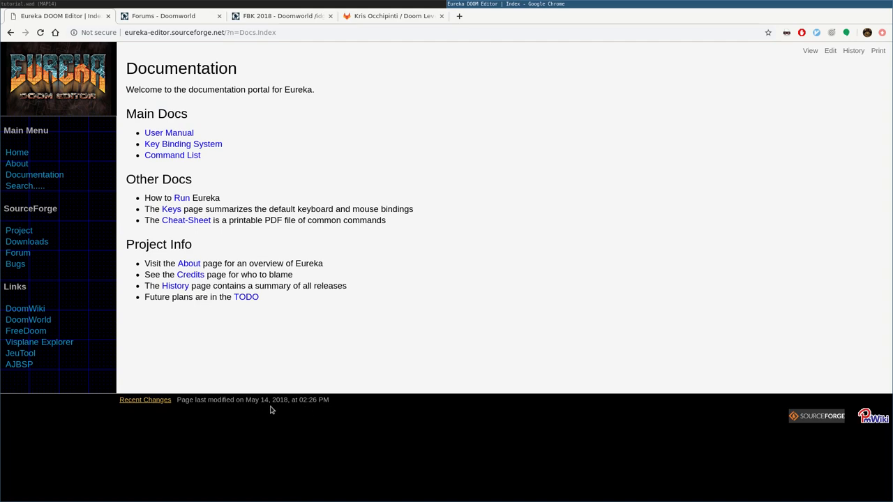
pyautogui.moveTo(362, 204)
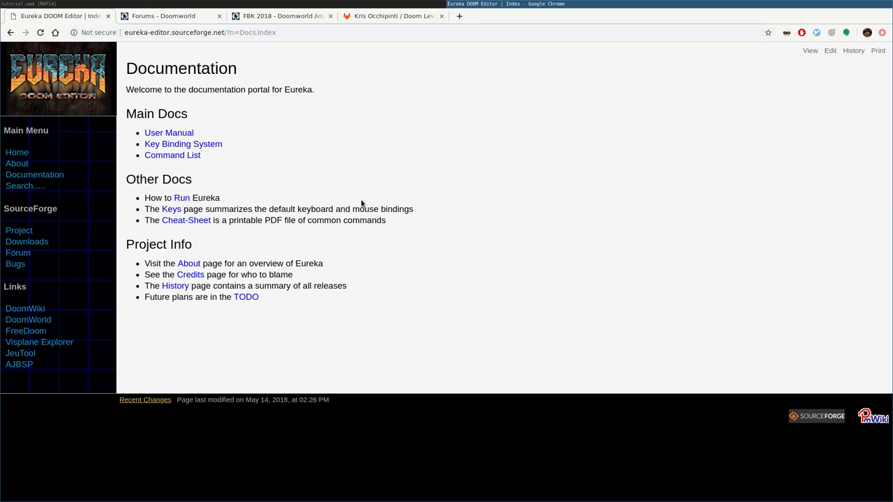
pyautogui.moveTo(251, 203)
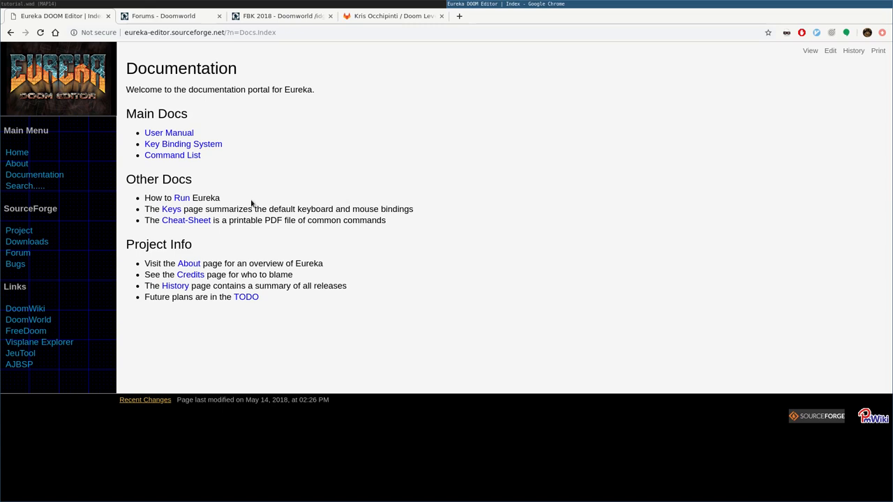
pyautogui.moveTo(38, 159)
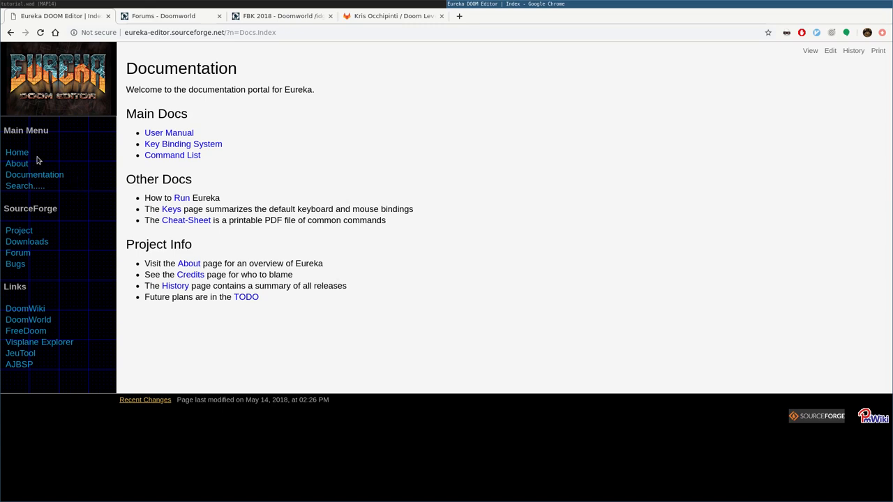
pyautogui.click(16, 152)
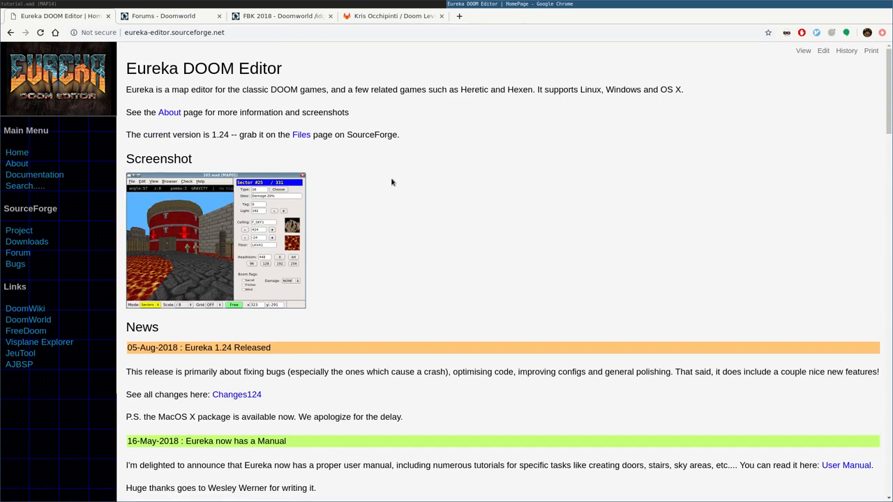
pyautogui.moveTo(388, 179)
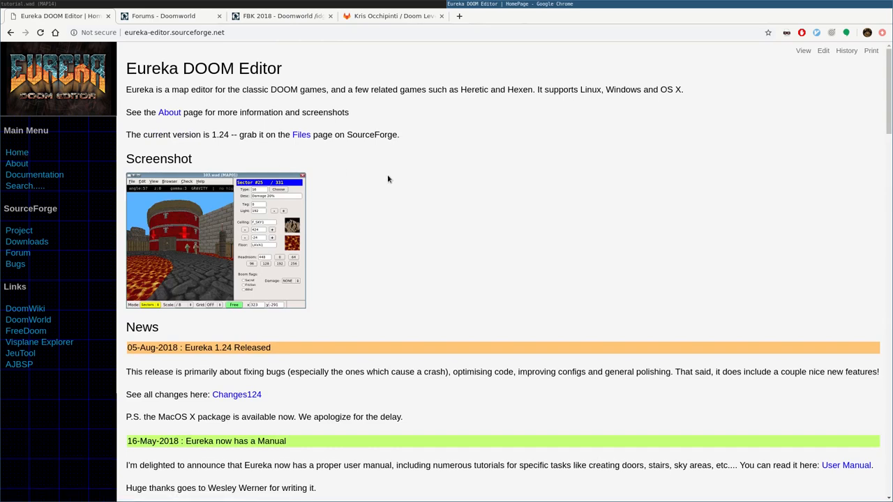
pyautogui.moveTo(348, 185)
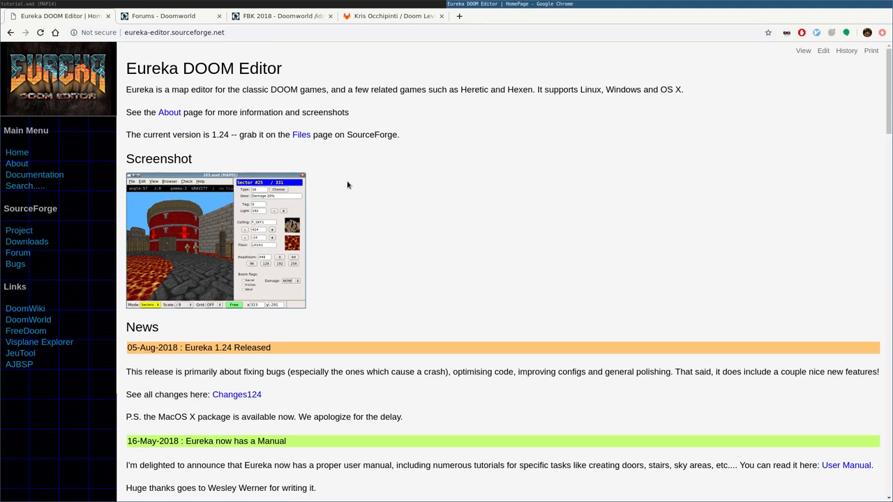
pyautogui.moveTo(337, 183)
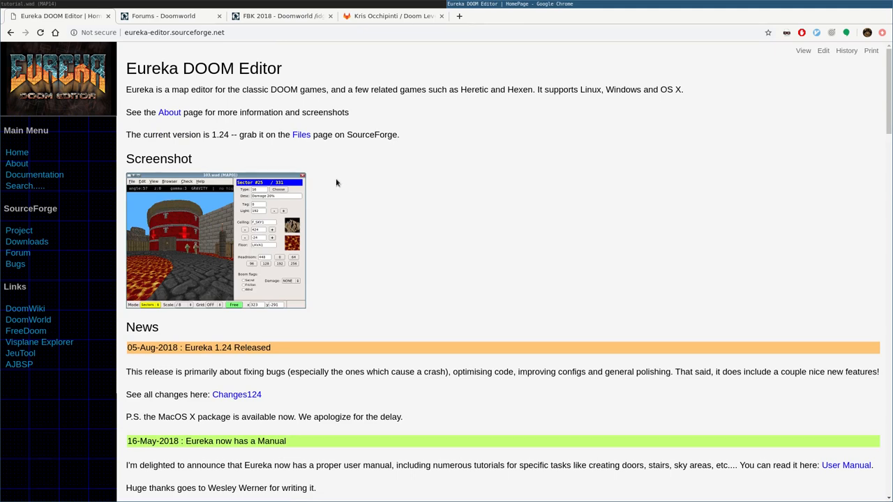
pyautogui.moveTo(43, 265)
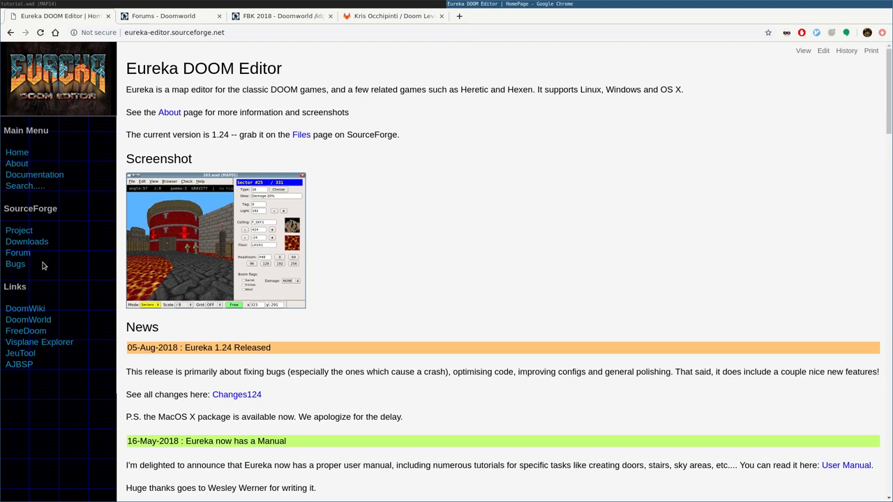
pyautogui.moveTo(13, 287)
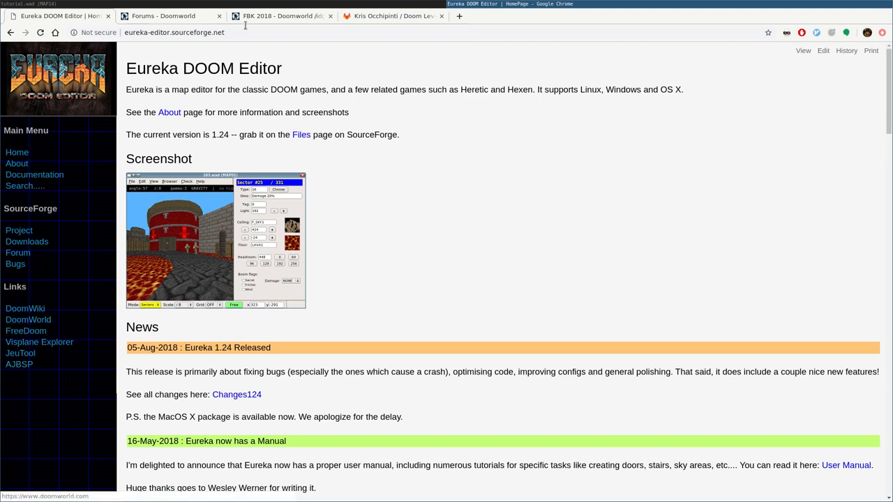
pyautogui.click(164, 16)
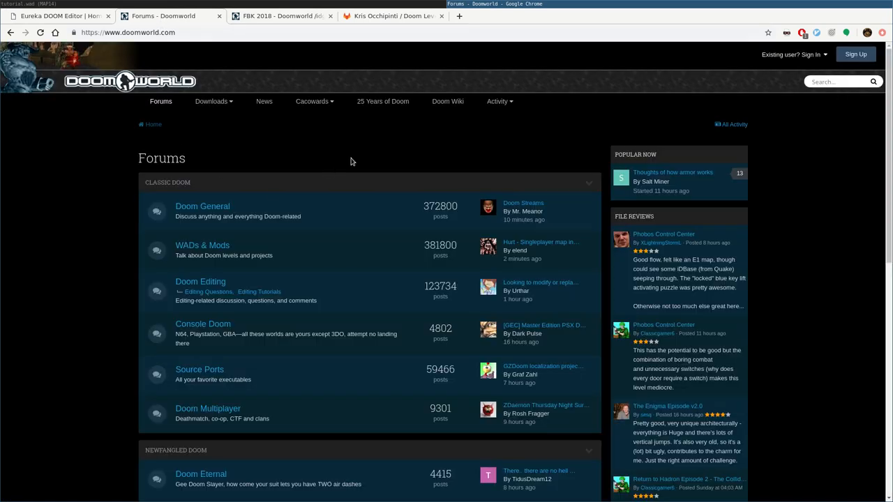
pyautogui.moveTo(355, 149)
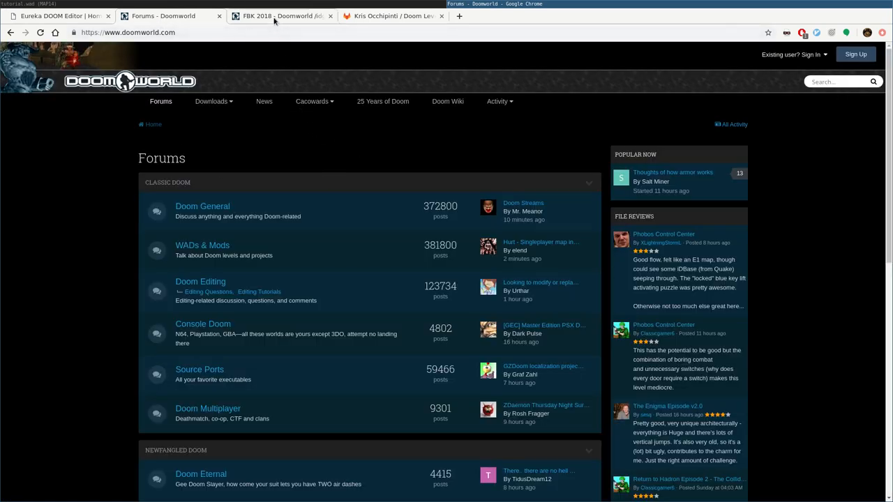
# View the FBK 2018 megawad entry and open the idgames .txt Generator
pyautogui.click(279, 15)
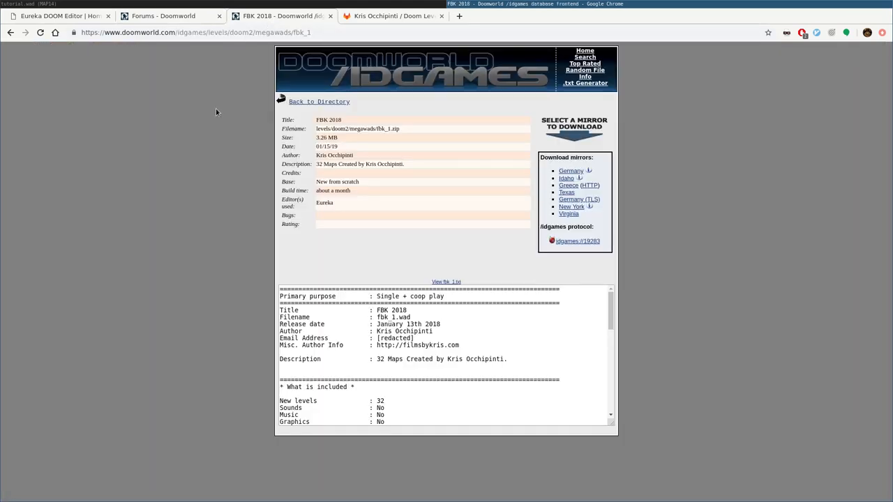
pyautogui.moveTo(214, 111)
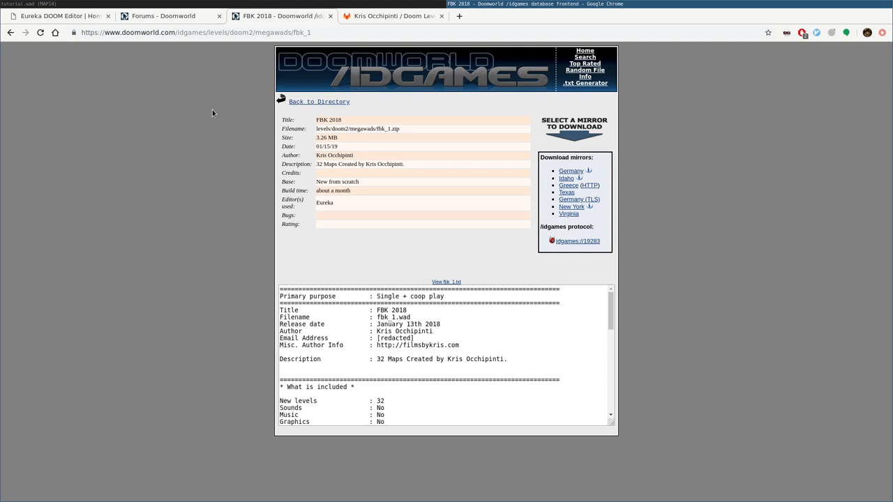
pyautogui.moveTo(542, 361)
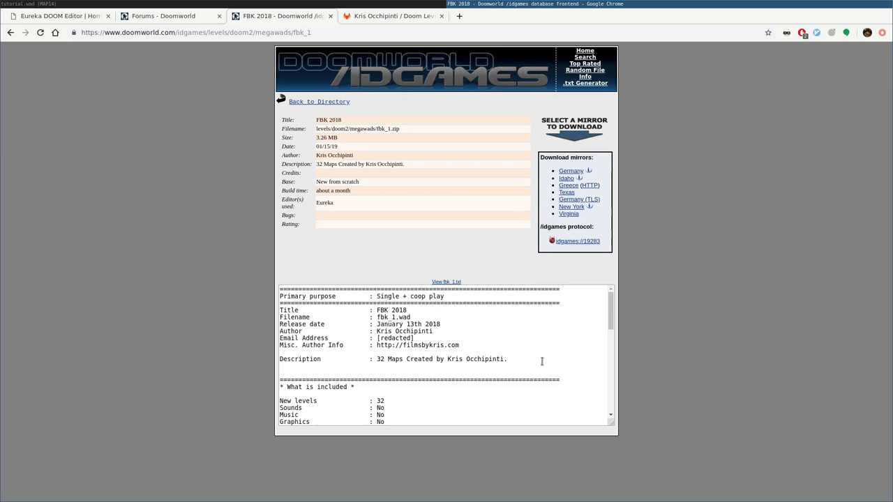
pyautogui.moveTo(577, 347)
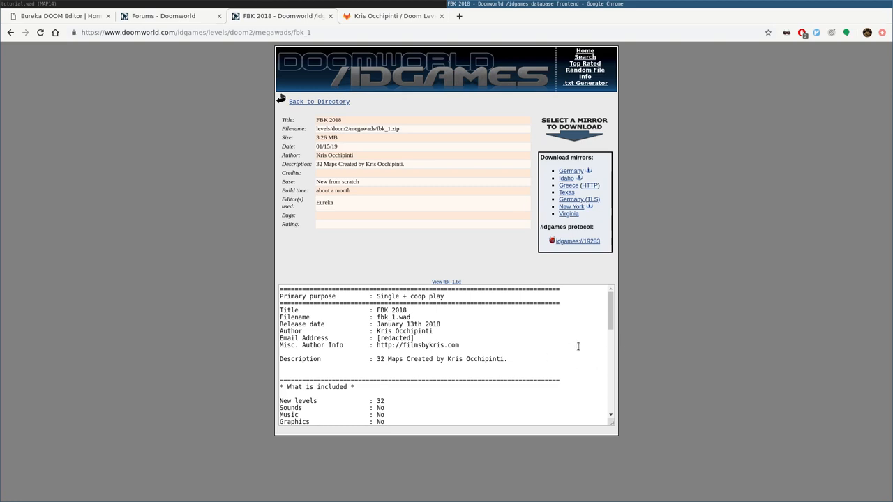
pyautogui.moveTo(549, 346)
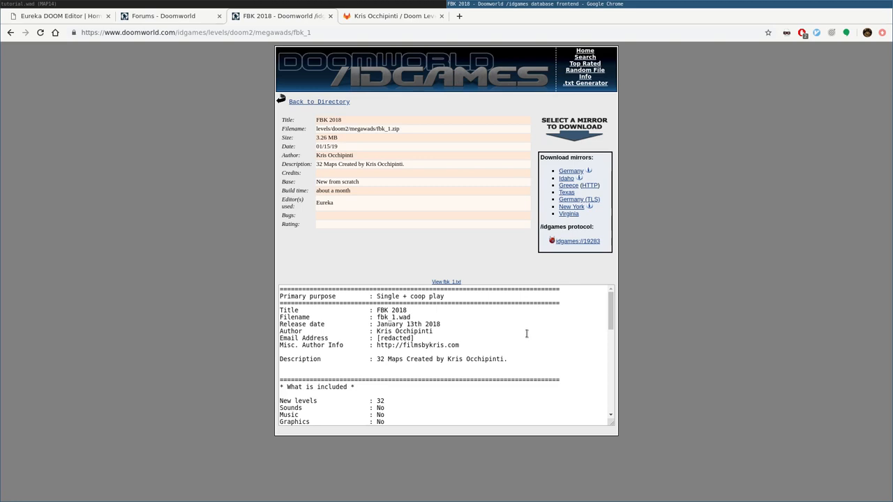
pyautogui.moveTo(564, 328)
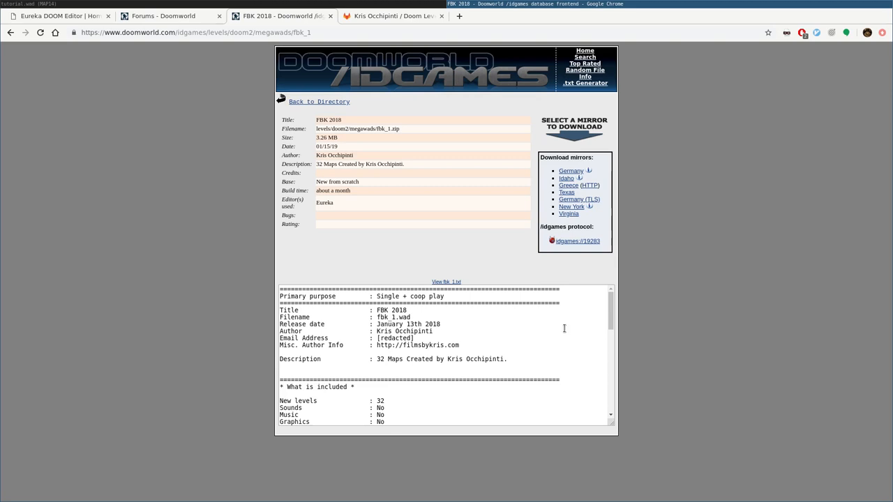
pyautogui.moveTo(609, 149)
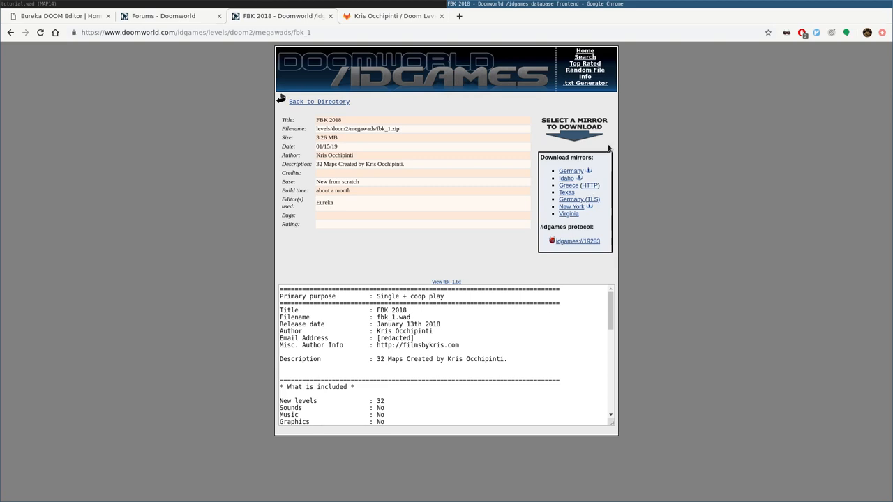
pyautogui.moveTo(585, 83)
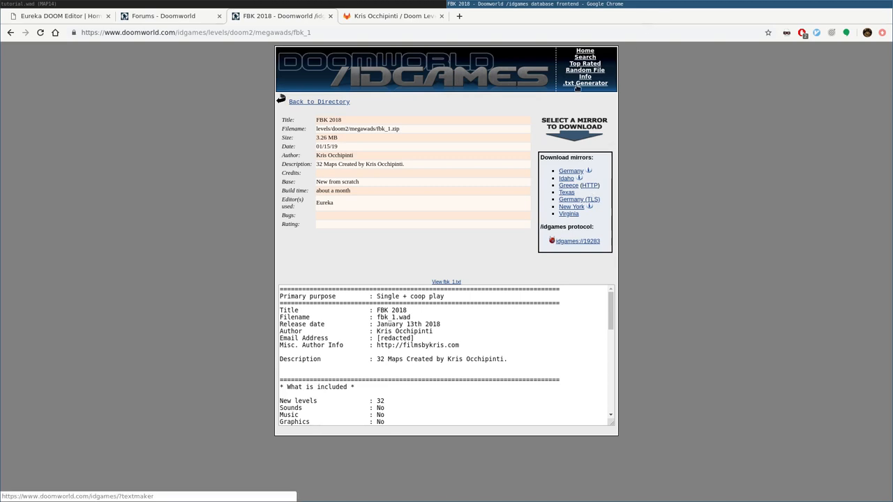
pyautogui.click(584, 83)
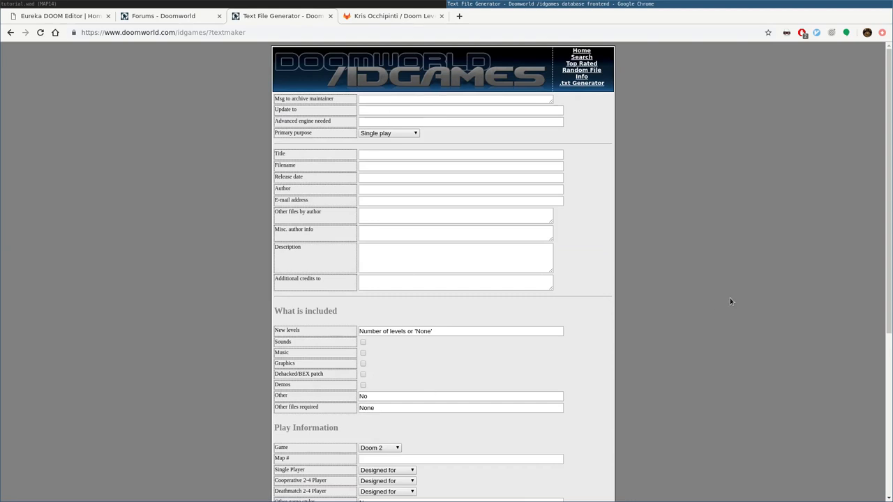
pyautogui.moveTo(584, 107)
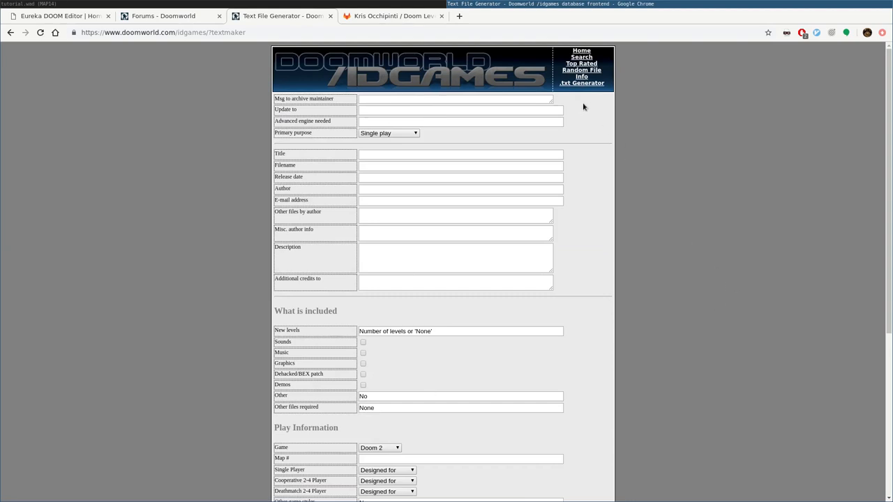
pyautogui.moveTo(240, 86)
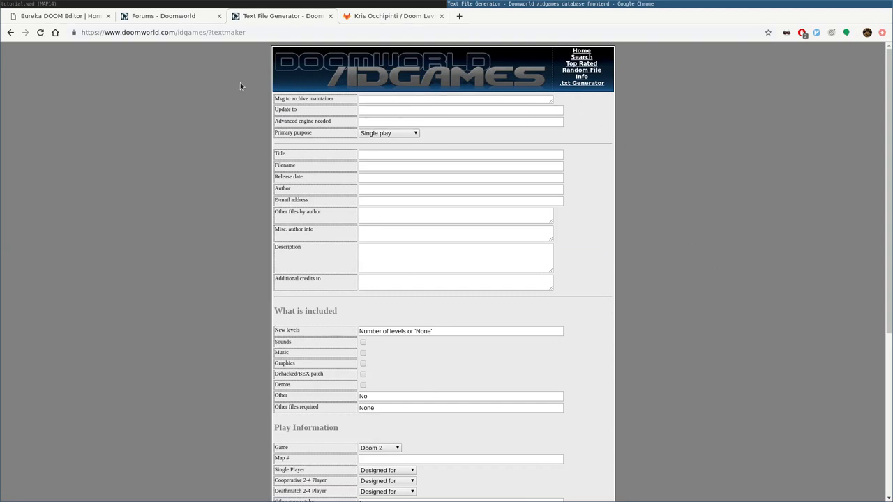
pyautogui.moveTo(253, 118)
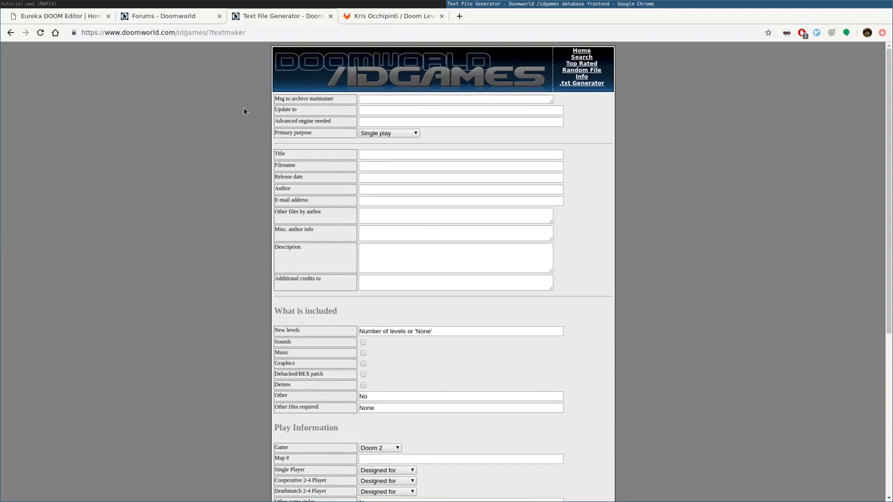
pyautogui.moveTo(152, 16)
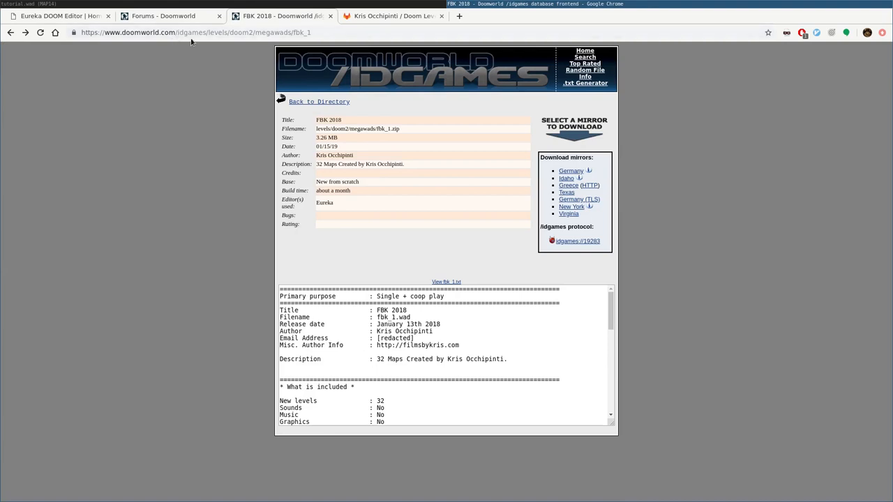
pyautogui.moveTo(226, 42)
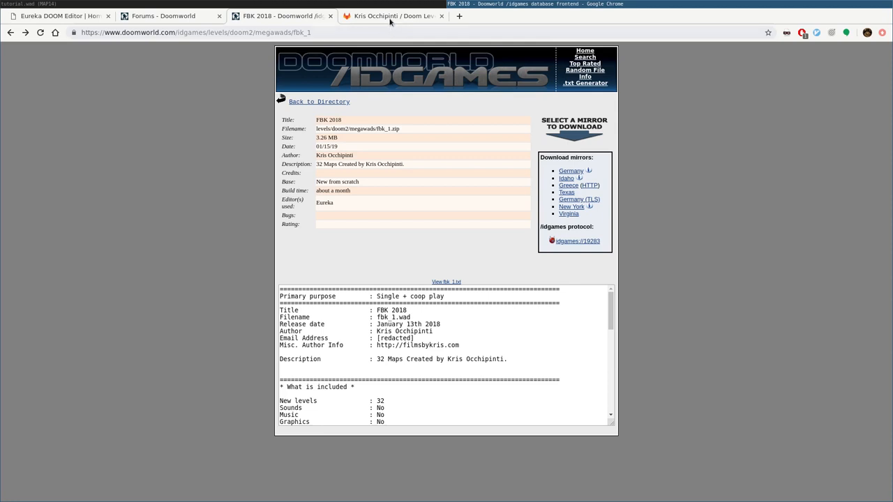
# Scroll the Doom Level by FBK project page and enter the 2019 folder
pyautogui.click(391, 16)
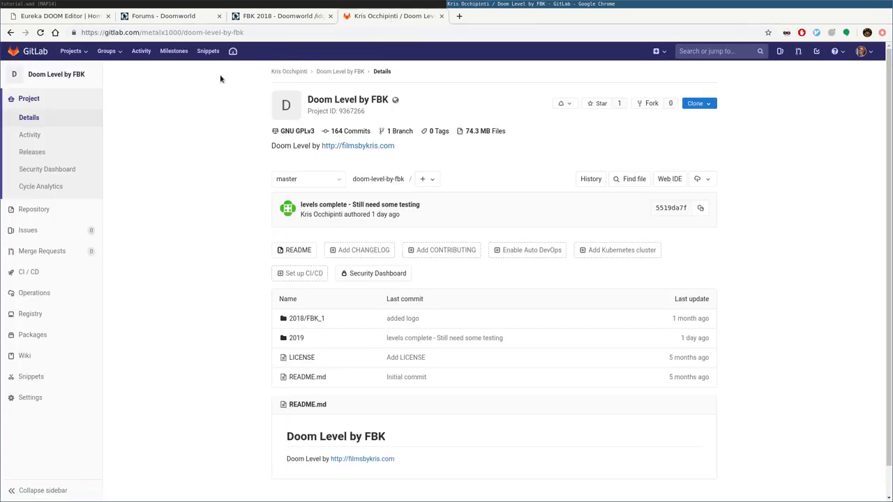
pyautogui.moveTo(204, 140)
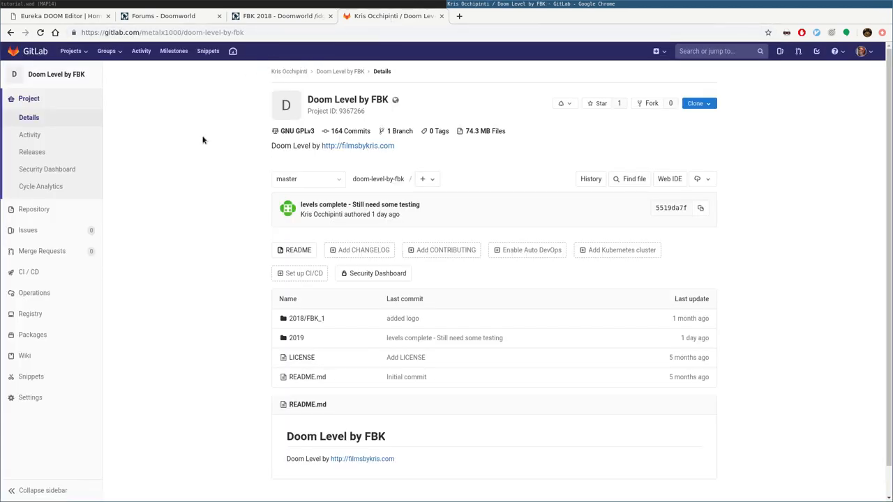
pyautogui.moveTo(174, 51)
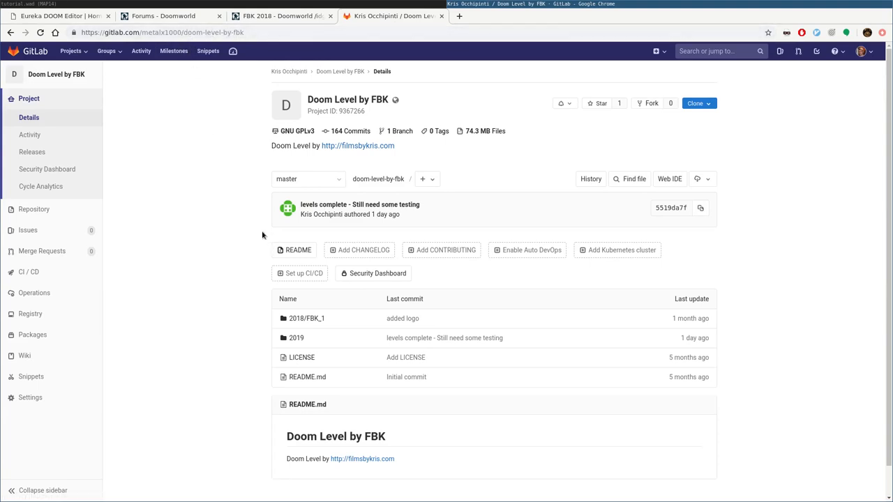
pyautogui.scroll(-3)
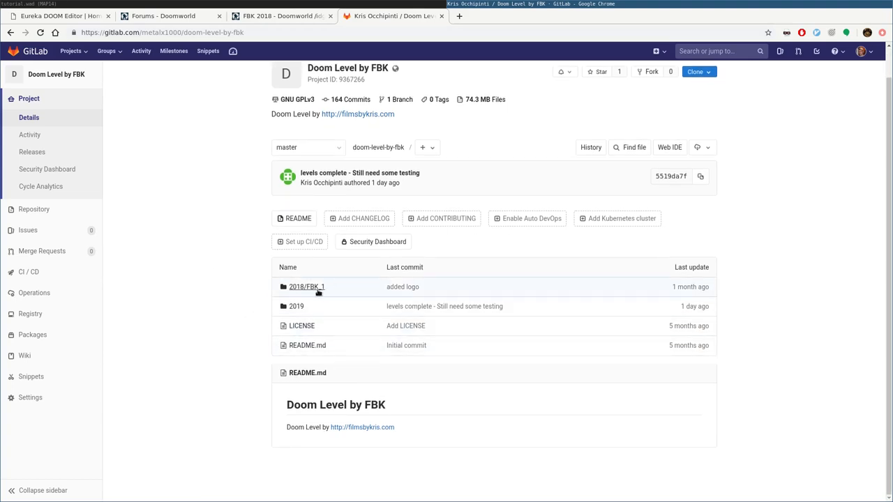
pyautogui.moveTo(306, 286)
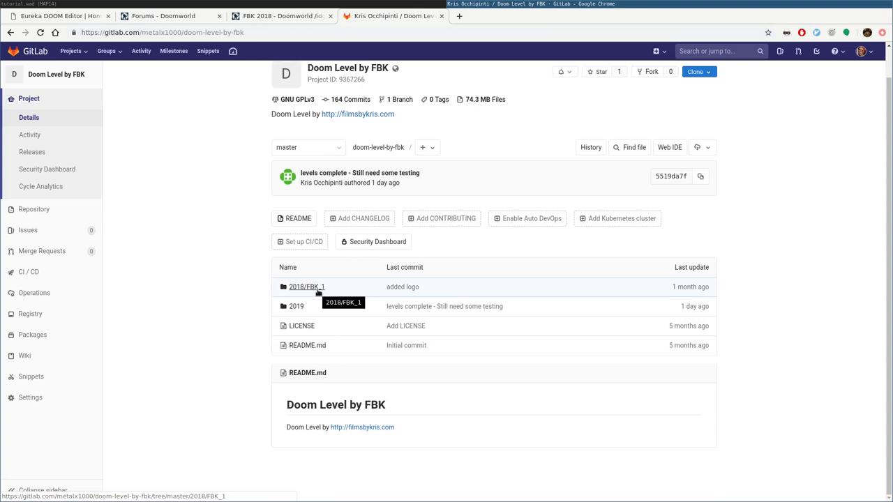
pyautogui.moveTo(307, 286)
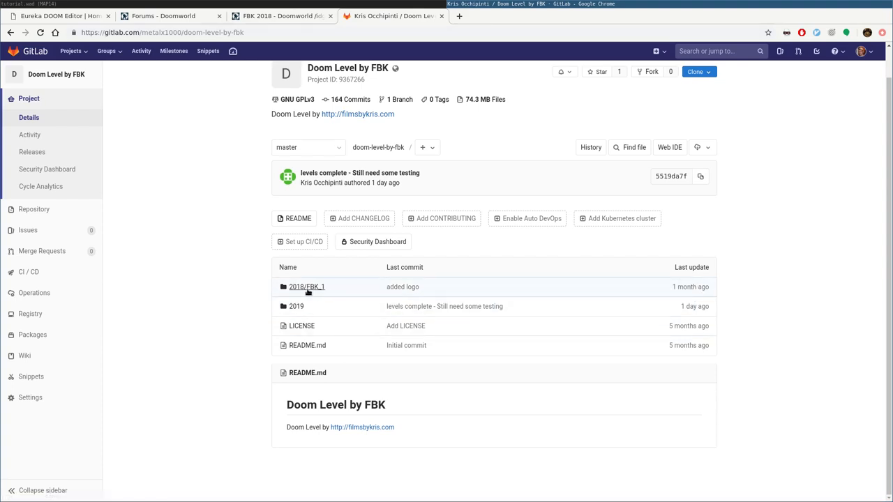
pyautogui.moveTo(681, 291)
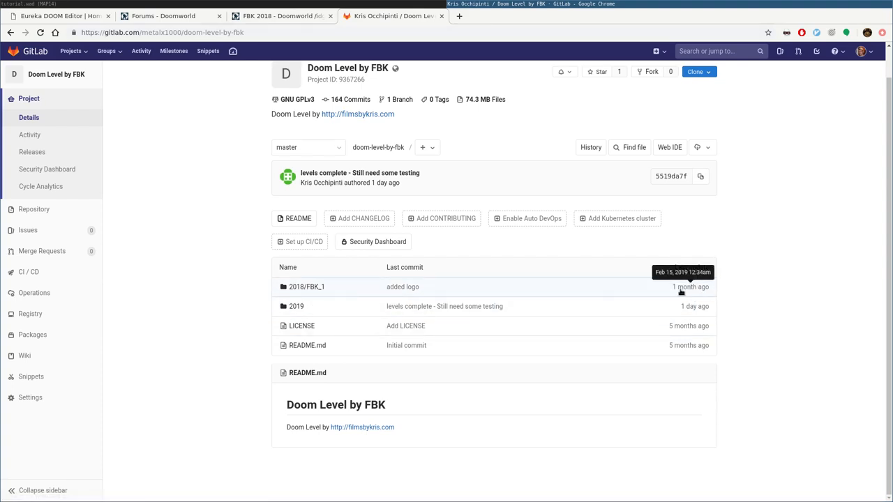
pyautogui.moveTo(611, 293)
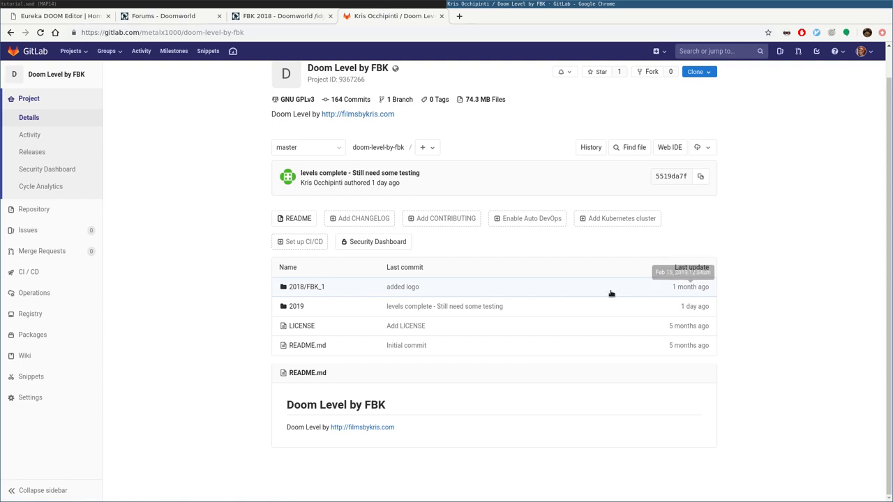
pyautogui.moveTo(296, 307)
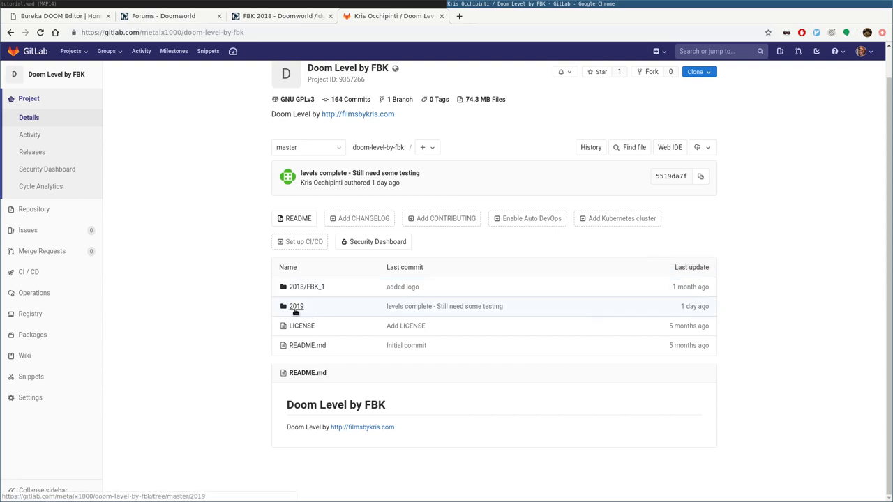
pyautogui.moveTo(295, 306)
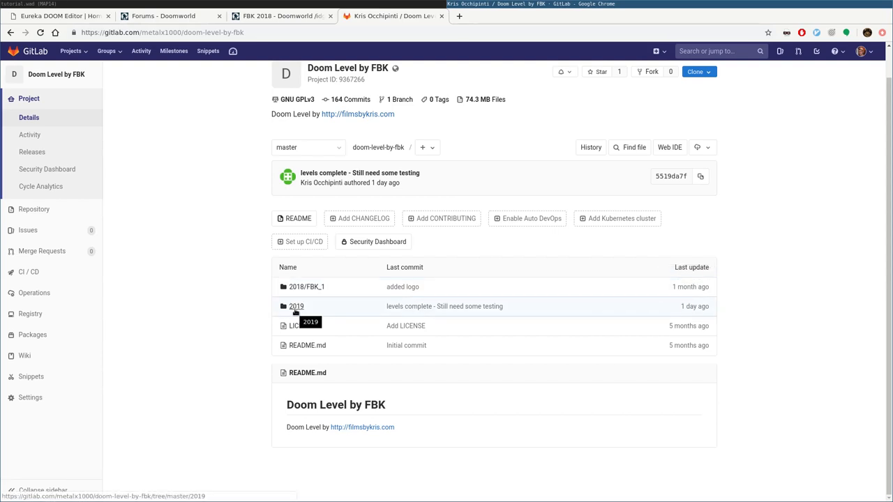
pyautogui.click(296, 306)
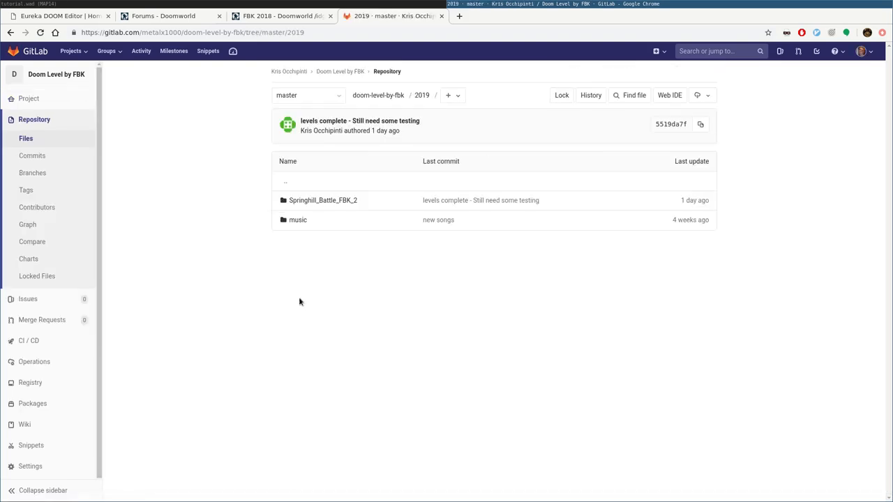
pyautogui.moveTo(357, 200)
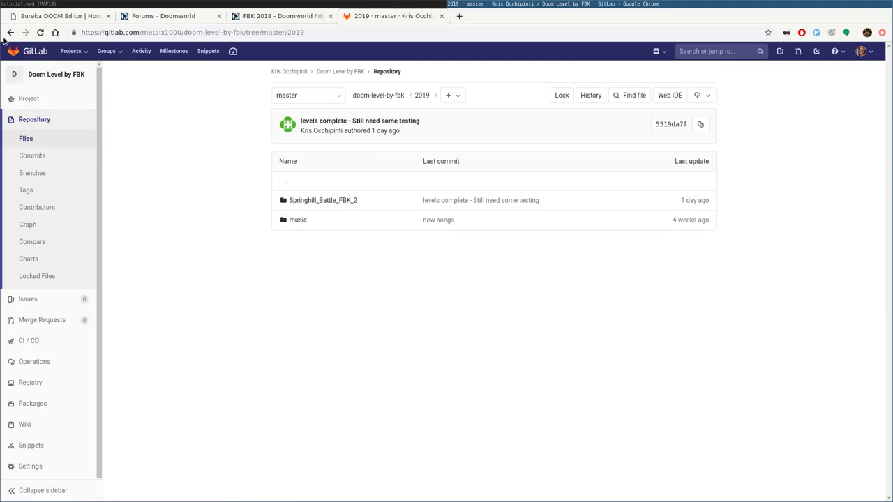
pyautogui.moveTo(358, 209)
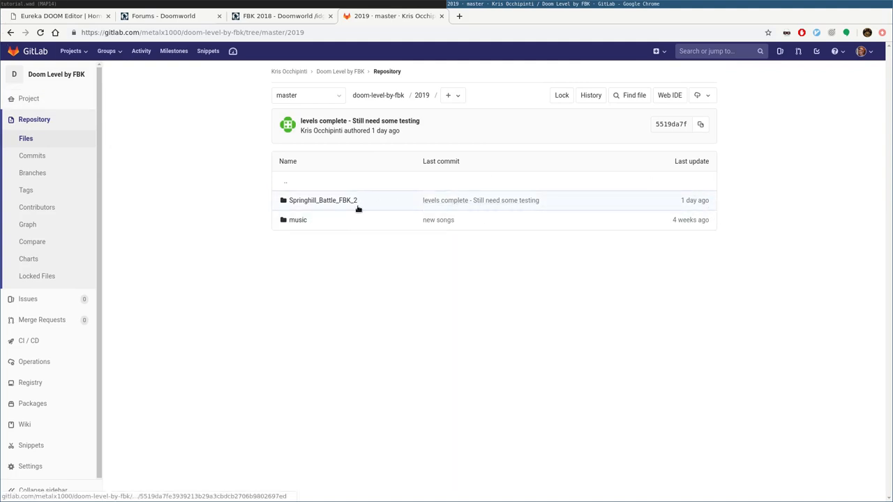
pyautogui.moveTo(292, 68)
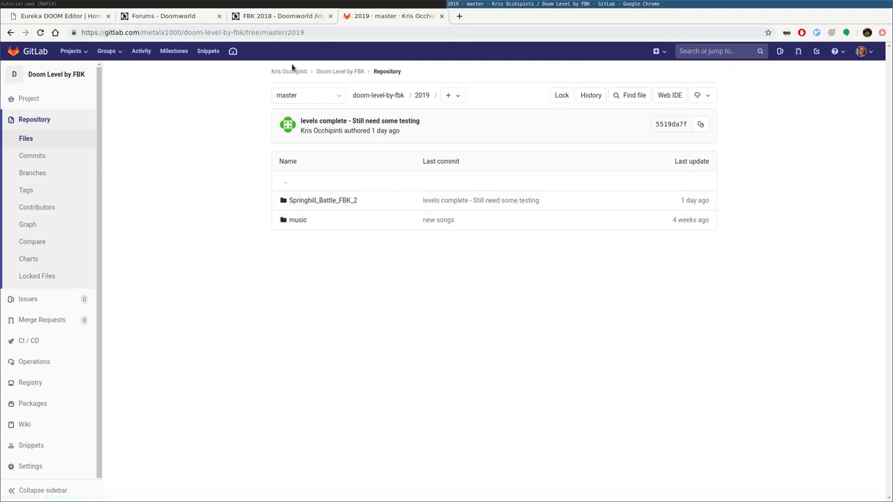
pyautogui.moveTo(322, 200)
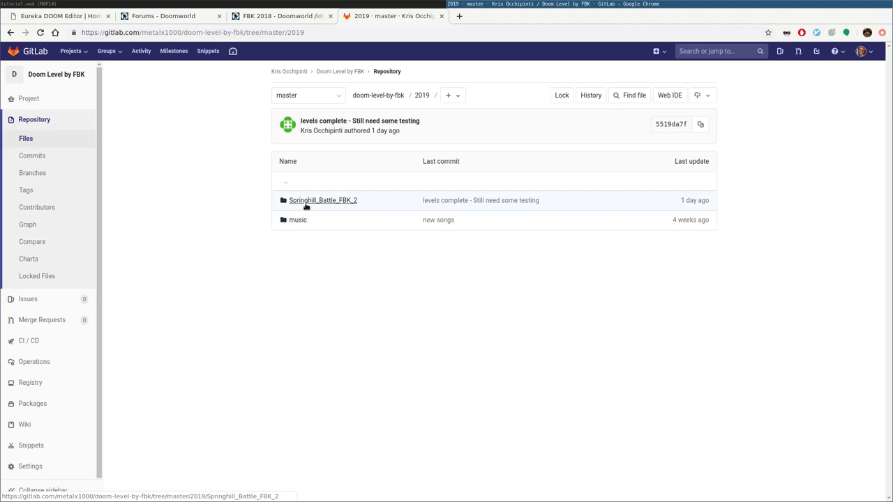
pyautogui.moveTo(322, 200)
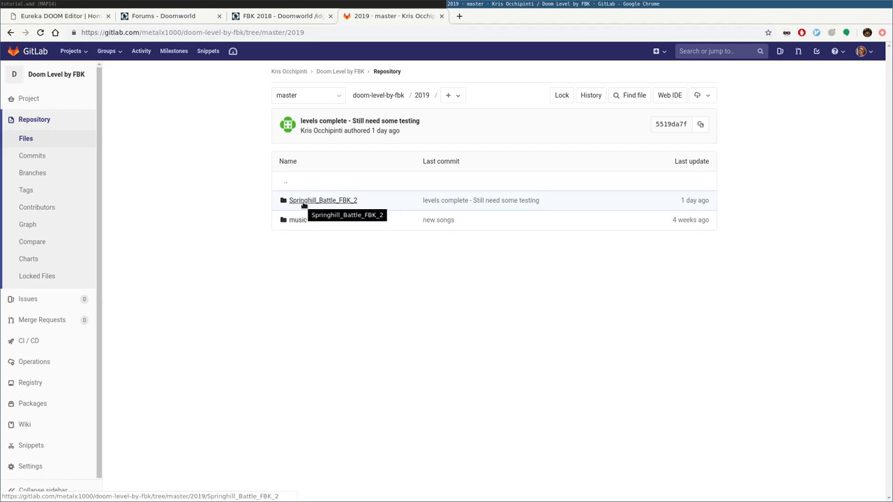
pyautogui.moveTo(366, 253)
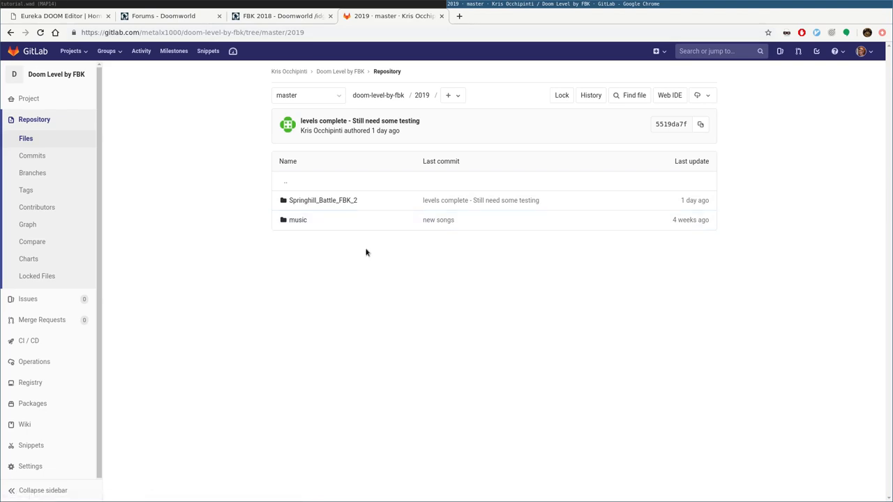
pyautogui.moveTo(298, 220)
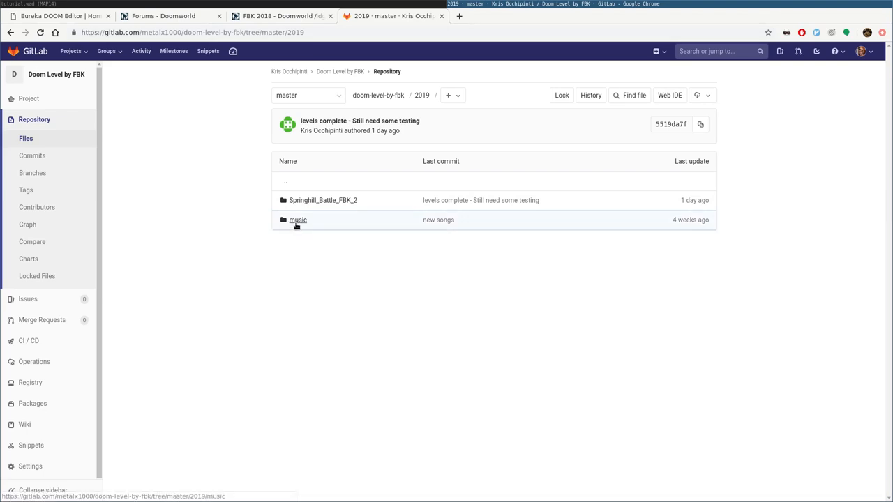
# Enter music, peek at project-files/lmms, then open songs/ogg
pyautogui.click(298, 220)
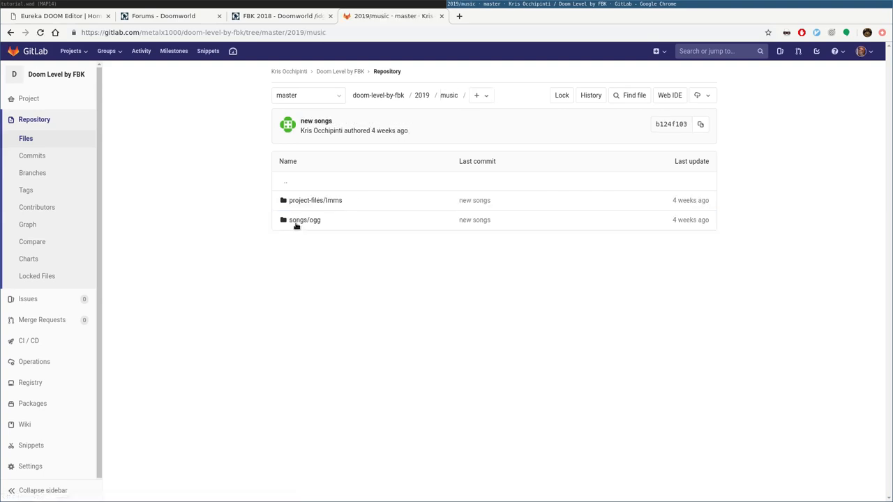
pyautogui.click(316, 200)
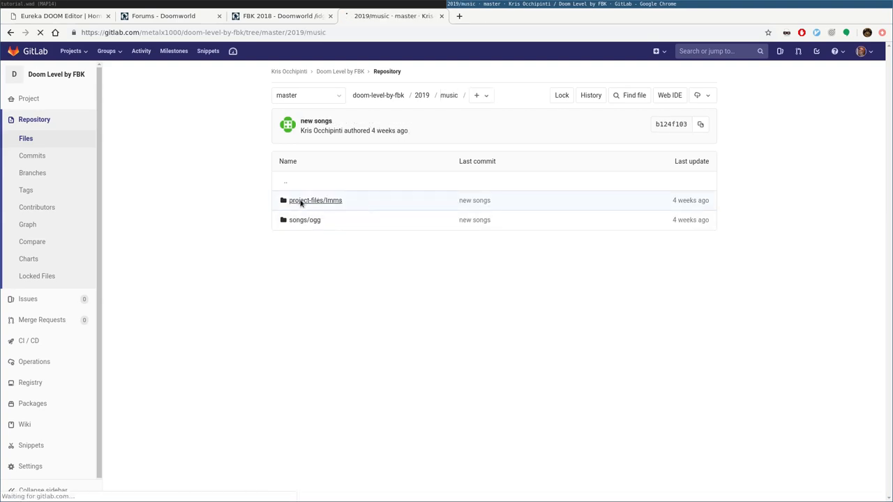
pyautogui.click(315, 200)
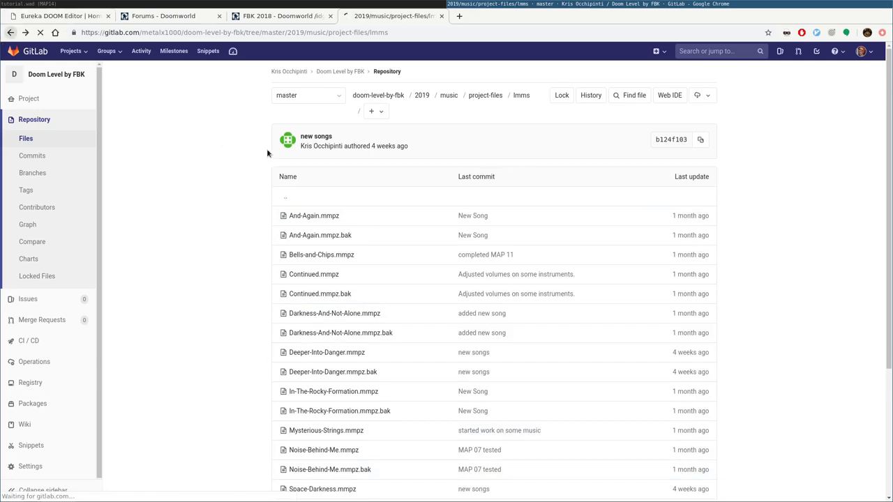
pyautogui.click(448, 95)
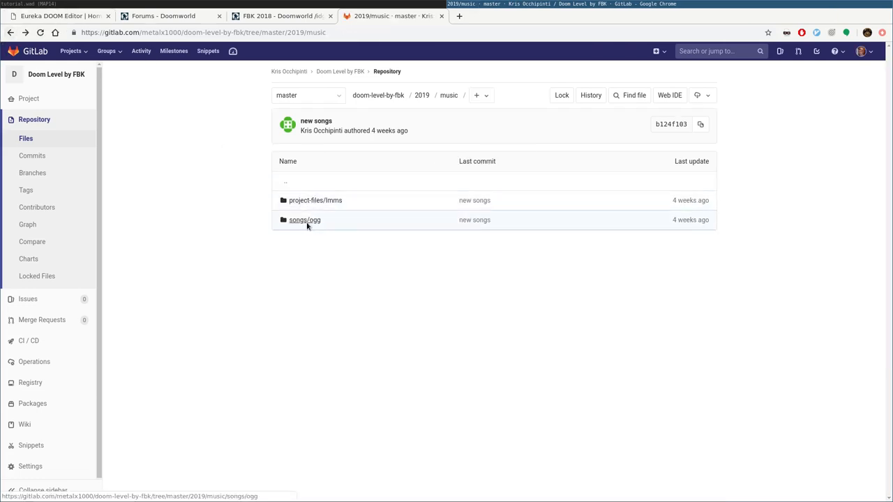
pyautogui.click(305, 219)
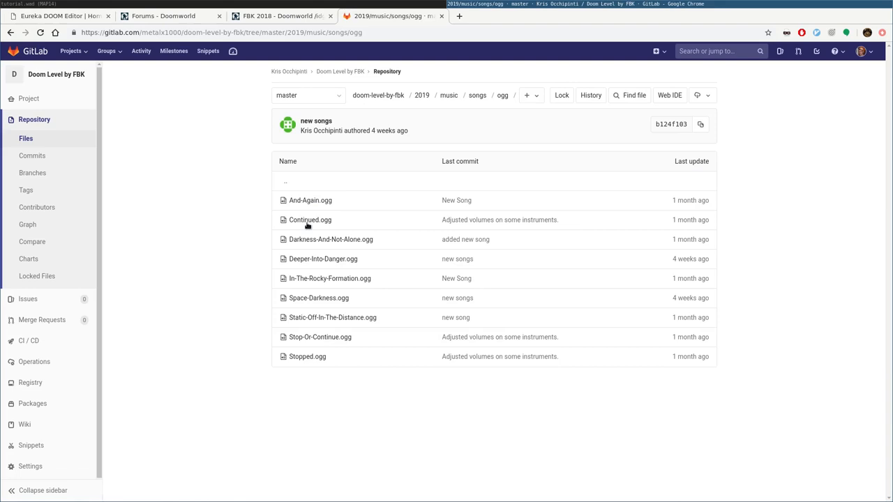
pyautogui.moveTo(324, 285)
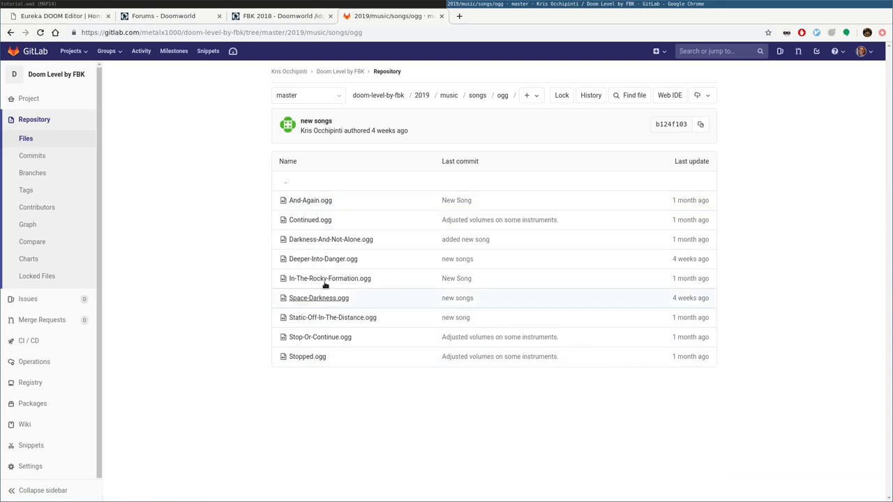
pyautogui.moveTo(205, 287)
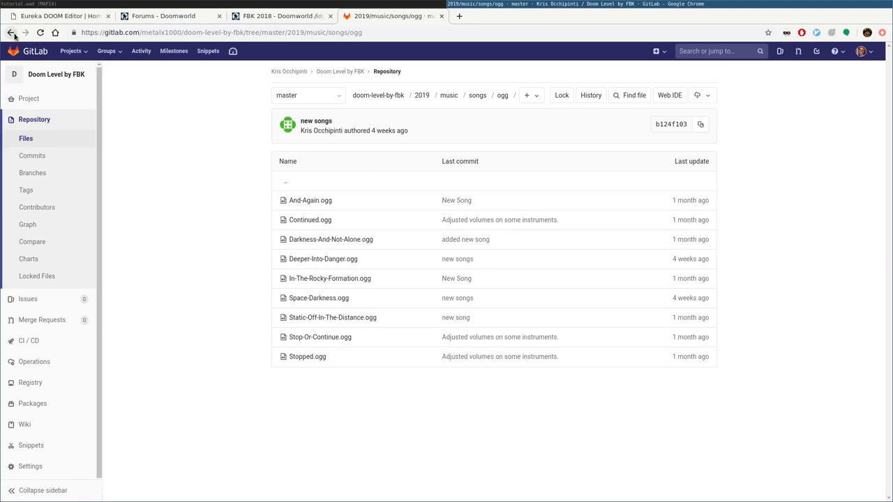
# Go back up to the 2019 folder listing
pyautogui.click(449, 95)
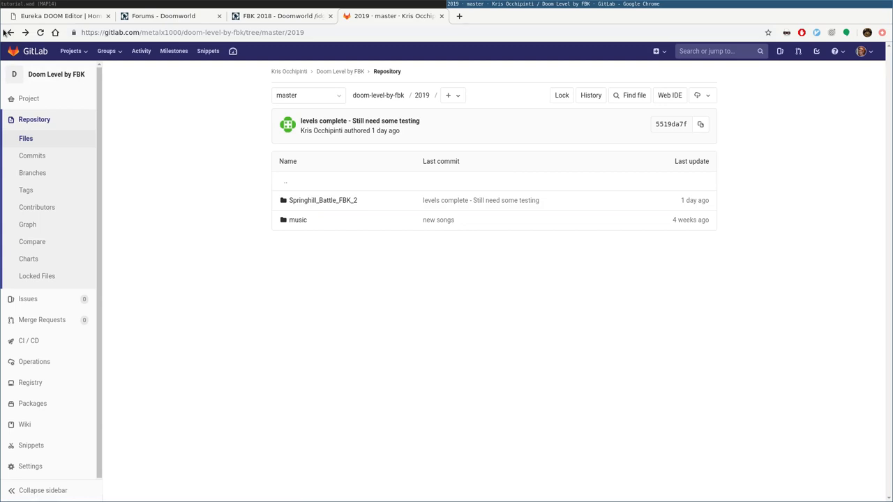
pyautogui.moveTo(283, 327)
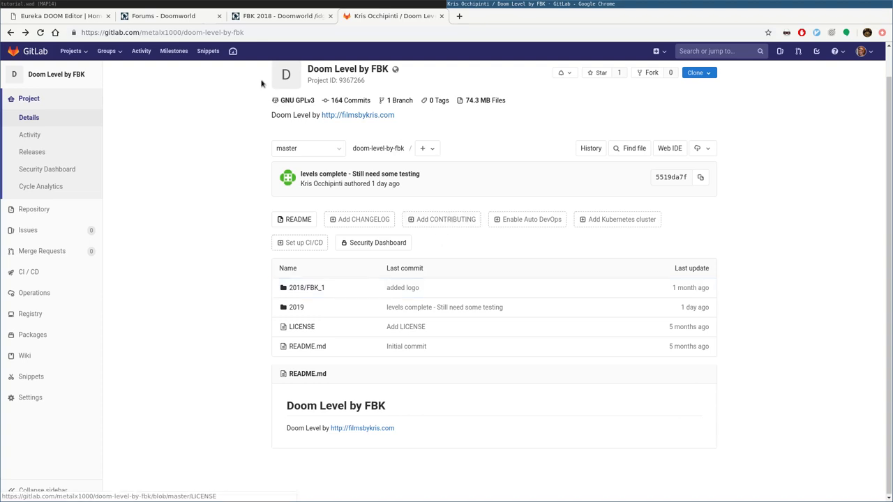
pyautogui.moveTo(257, 69)
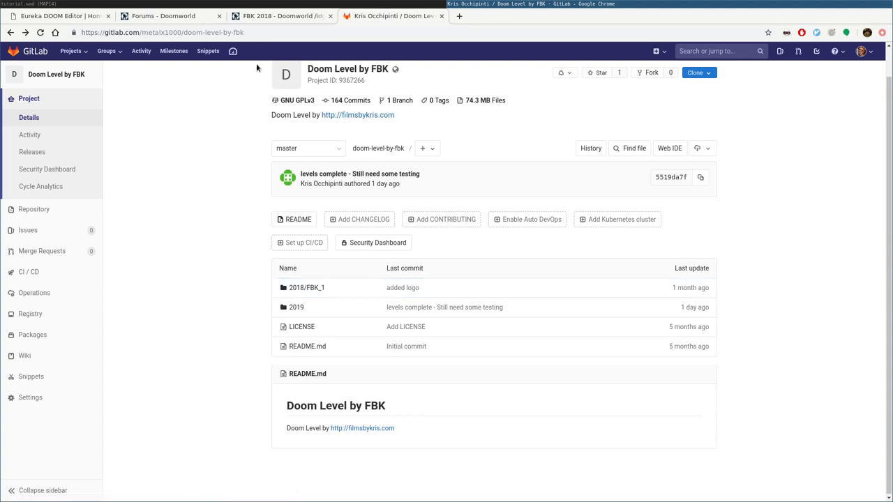
pyautogui.moveTo(195, 188)
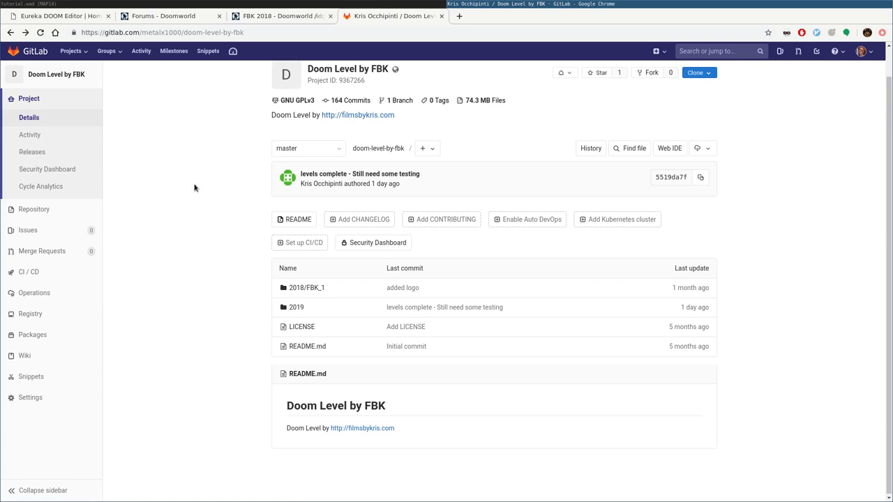
pyautogui.moveTo(180, 163)
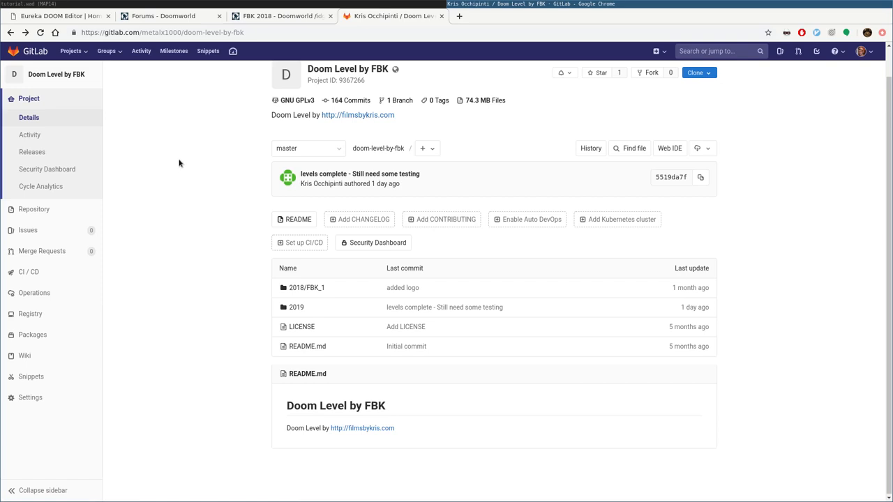
pyautogui.moveTo(176, 152)
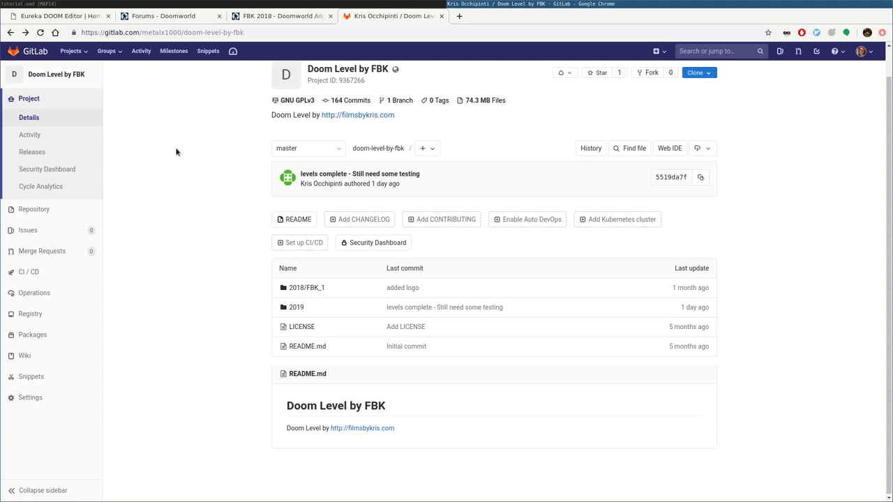
pyautogui.moveTo(192, 147)
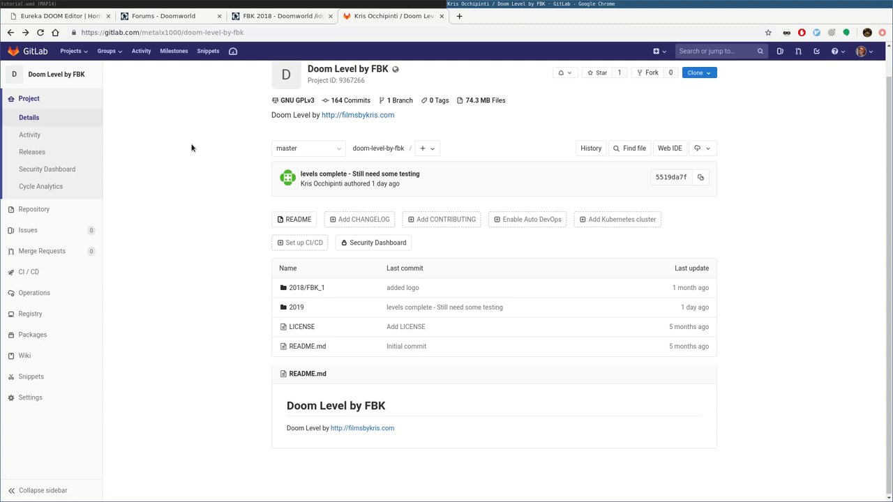
pyautogui.moveTo(283, 15)
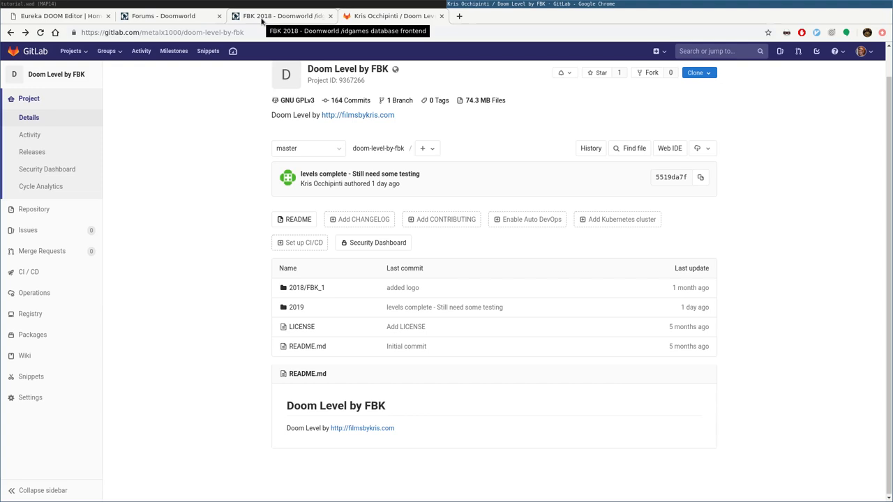
pyautogui.moveTo(281, 15)
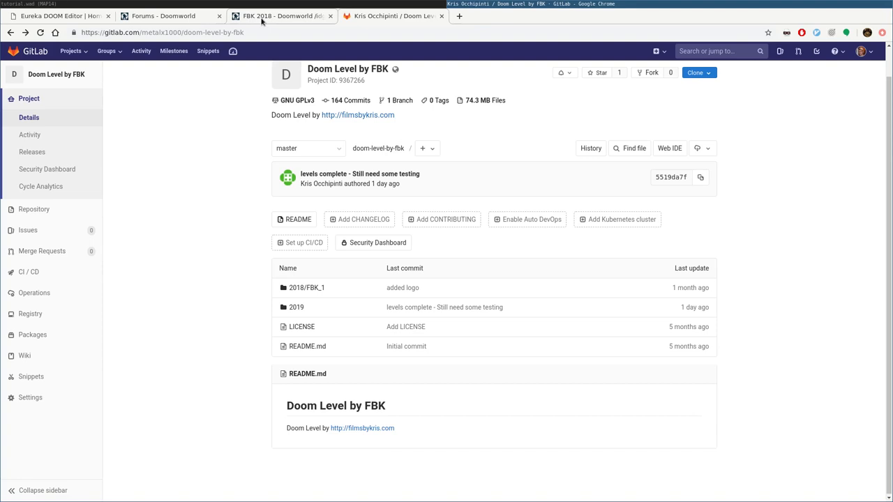
pyautogui.moveTo(207, 134)
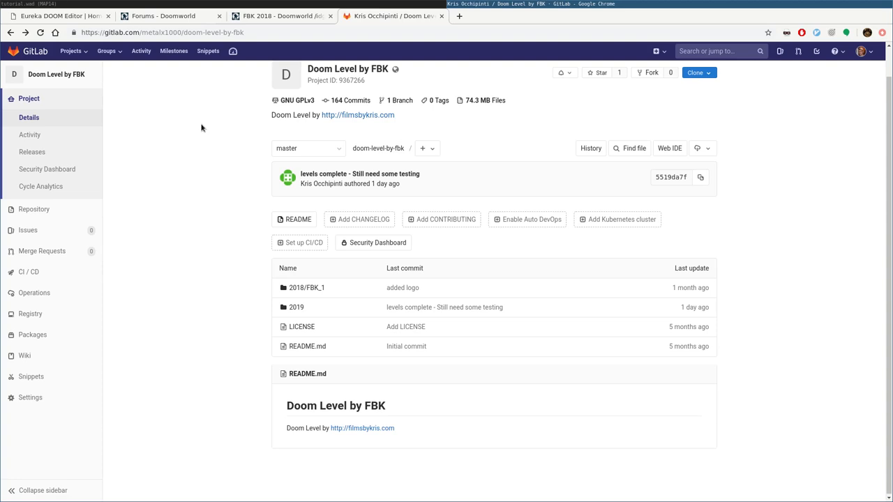
# Pass through the FBK 2018 Doomworld tab back to the Eureka DOOM Editor homepage
pyautogui.click(279, 15)
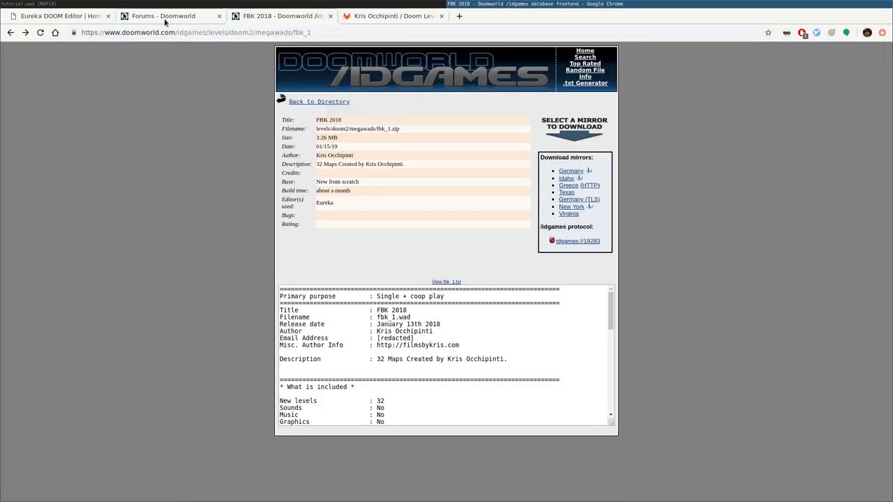
pyautogui.click(59, 15)
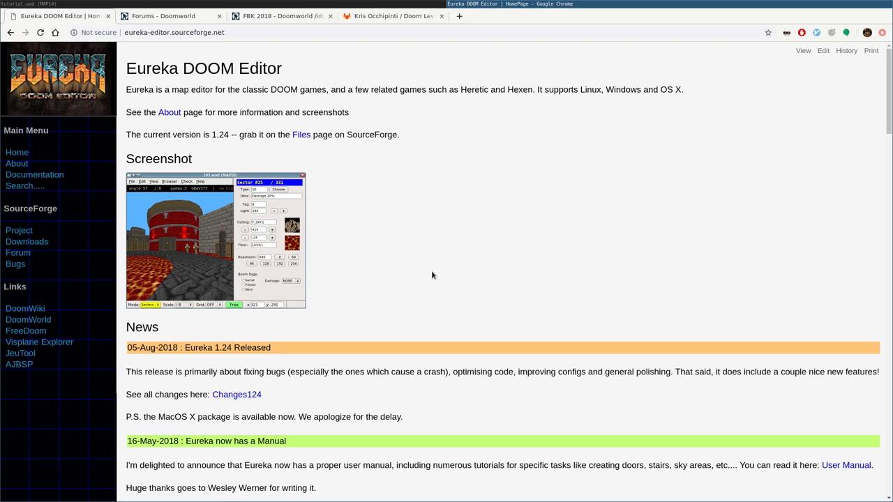
pyautogui.moveTo(420, 235)
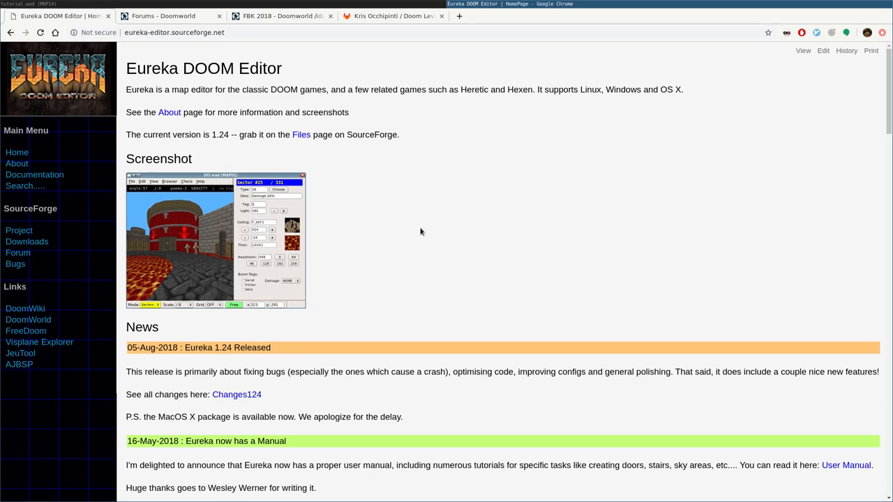
pyautogui.moveTo(389, 220)
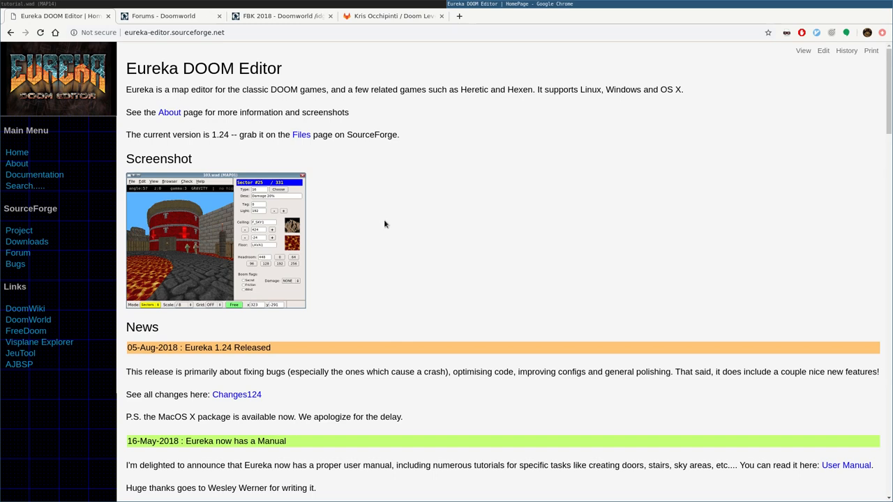
pyautogui.moveTo(368, 208)
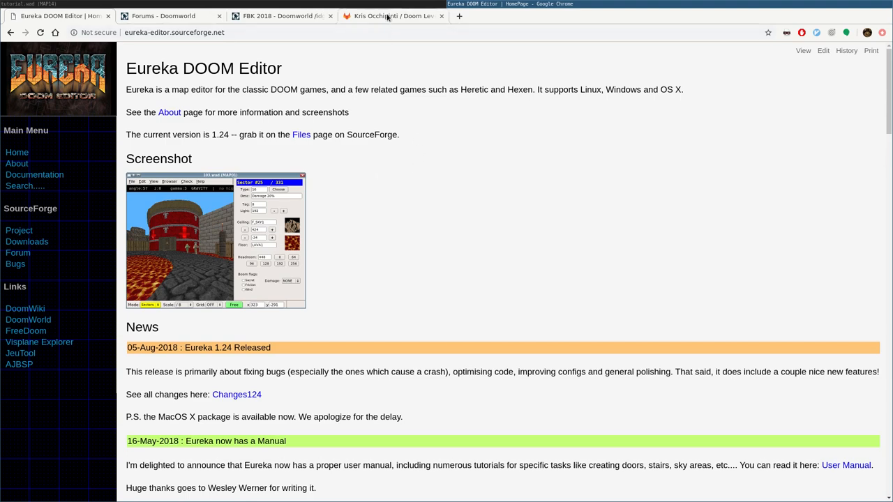
# Switch to the GitLab 'Doom Level by FBK' project tab
pyautogui.click(390, 16)
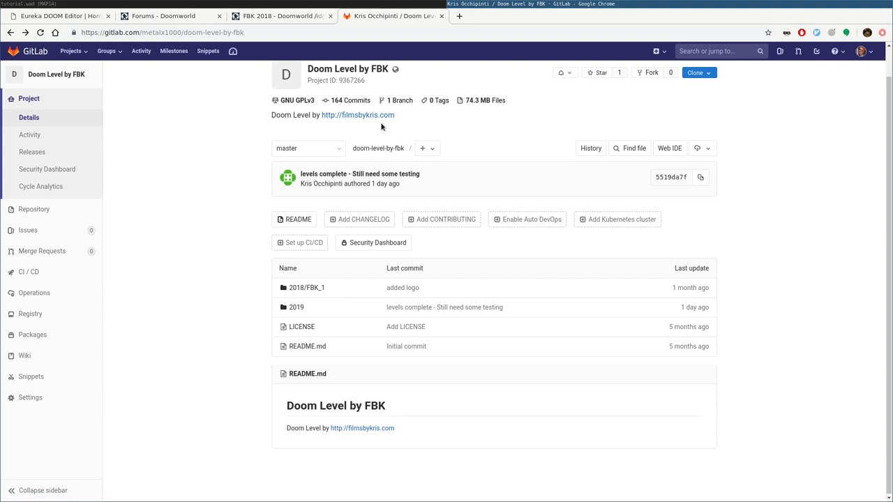
pyautogui.moveTo(660, 34)
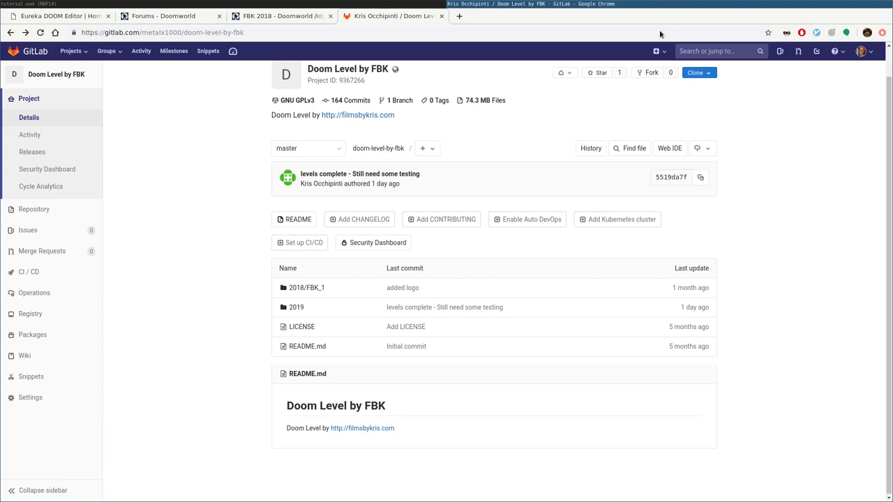